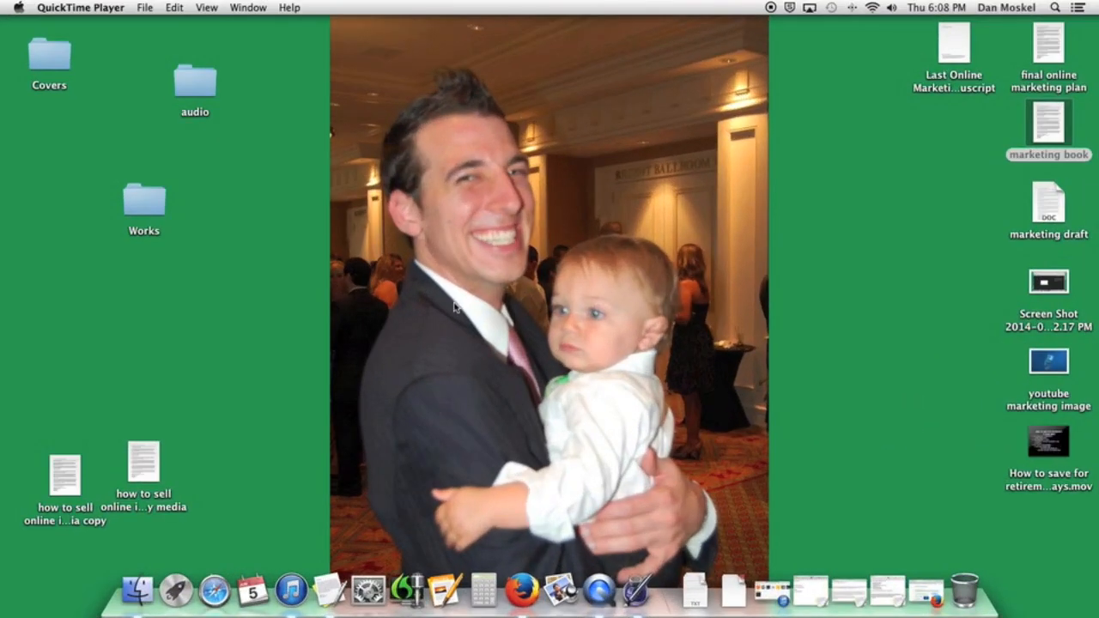
mouse_move(927, 591)
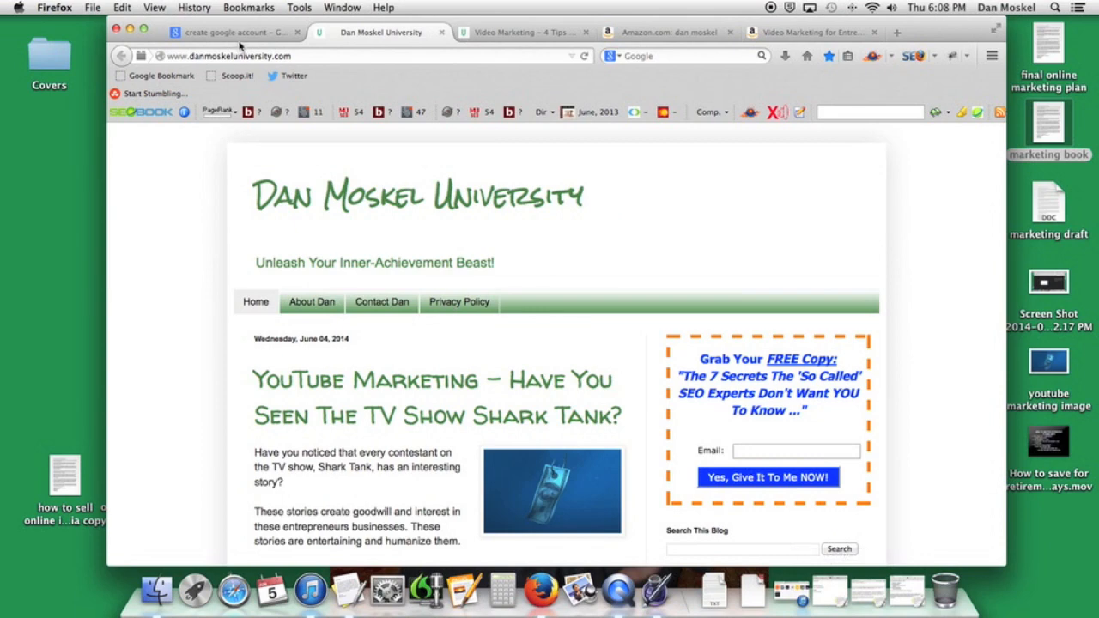
Switch to the browser tab showing Google results for 'create google account'.
click(232, 31)
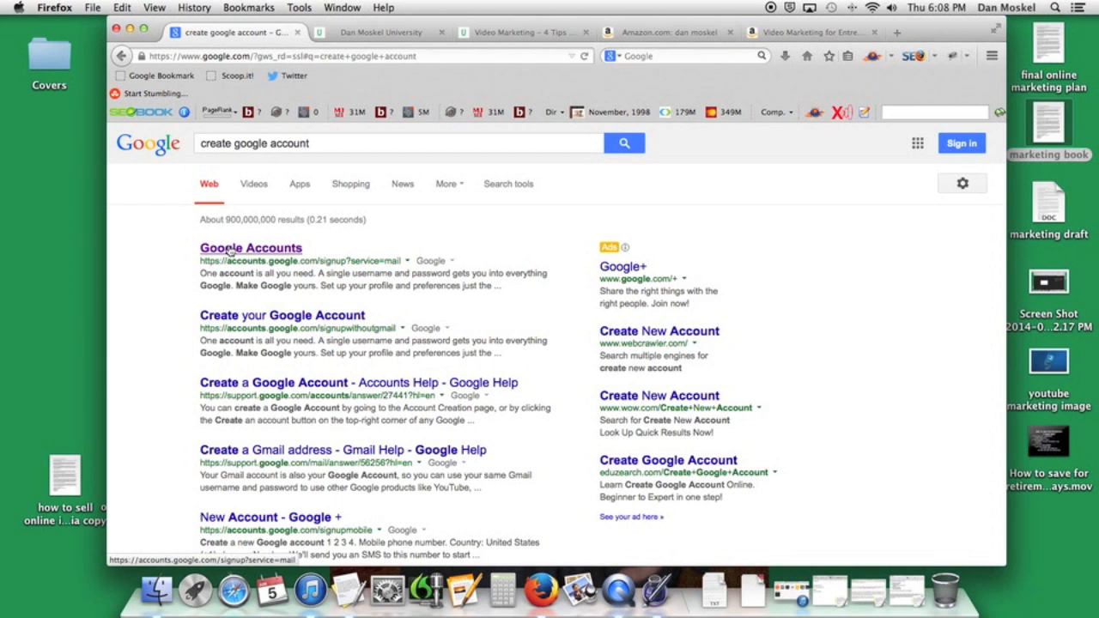
Go to the Google Accounts sign-up page and submit the completed new-account form.
click(251, 247)
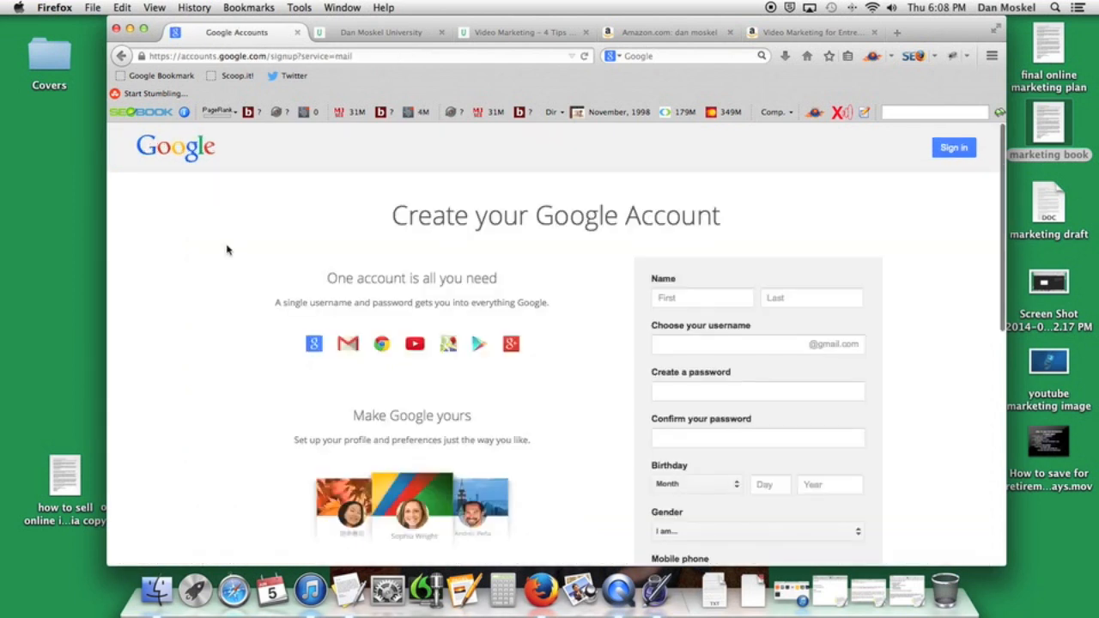
mouse_move(597, 286)
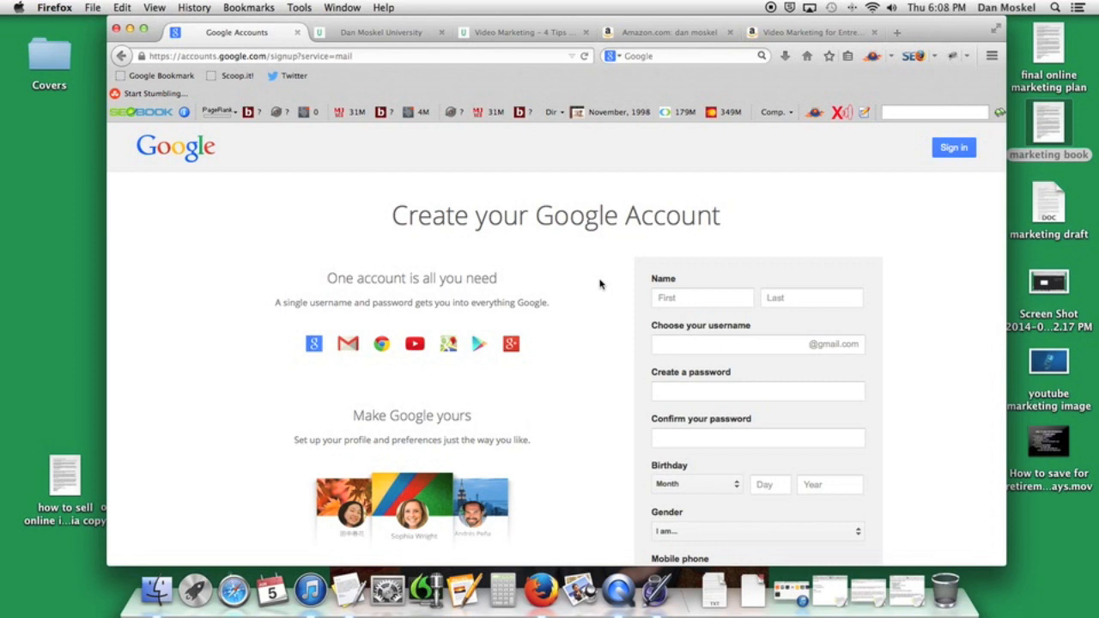
scroll(down, 3)
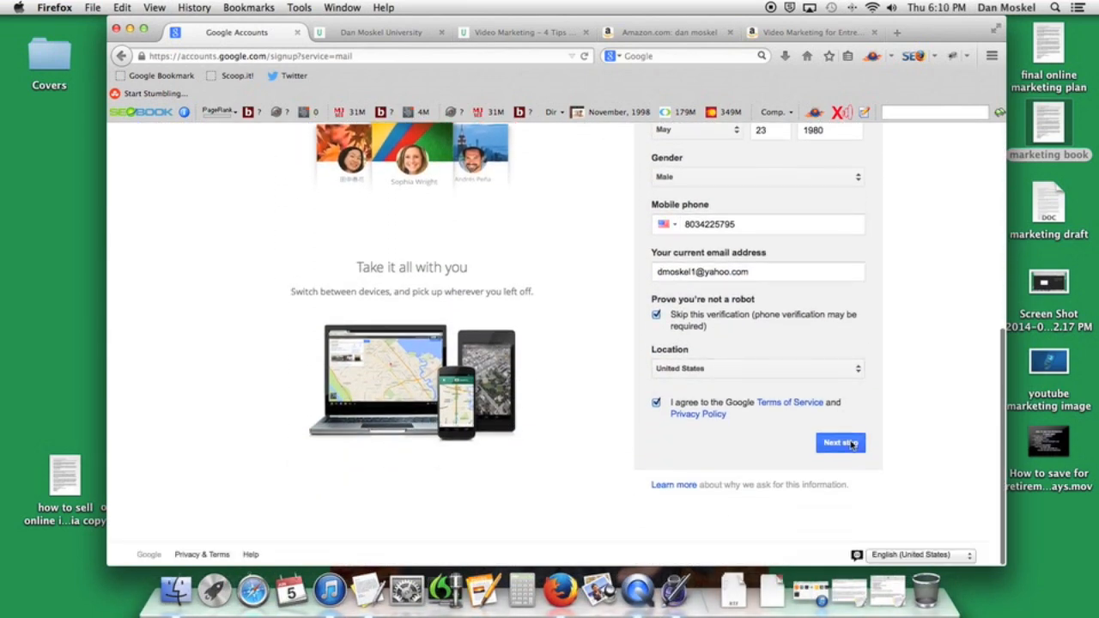
click(840, 443)
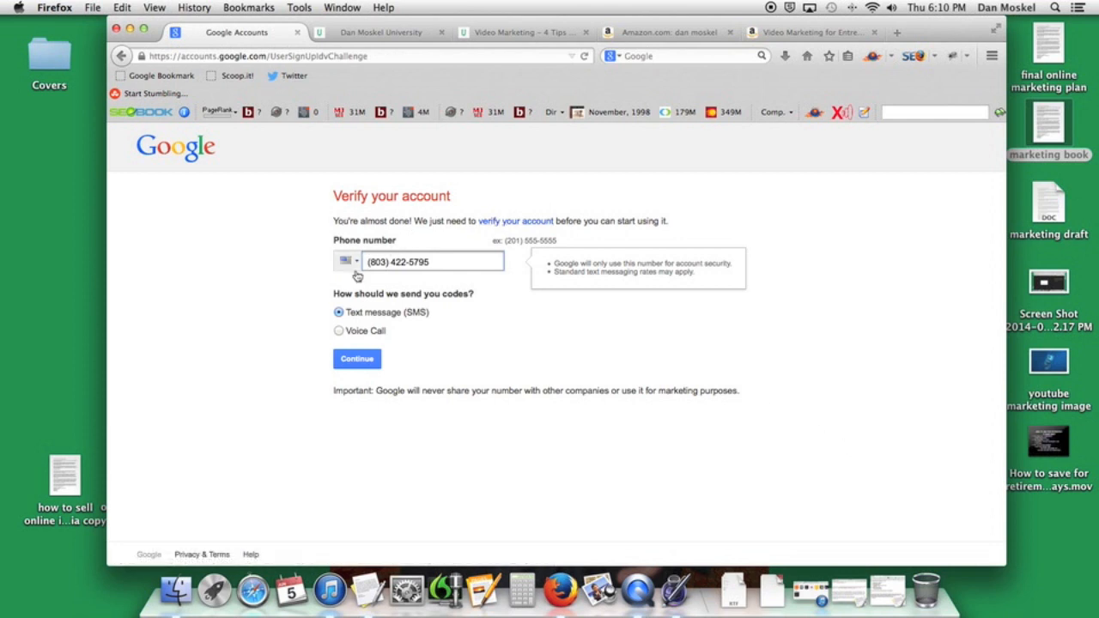
Request the verification code by text message and continue.
click(357, 359)
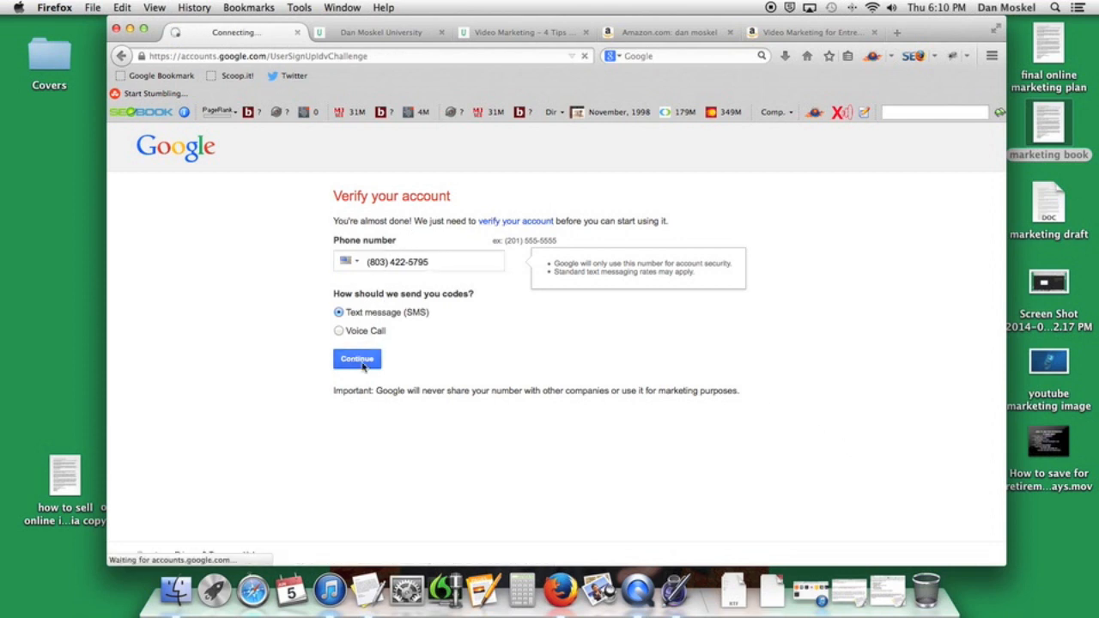
click(357, 359)
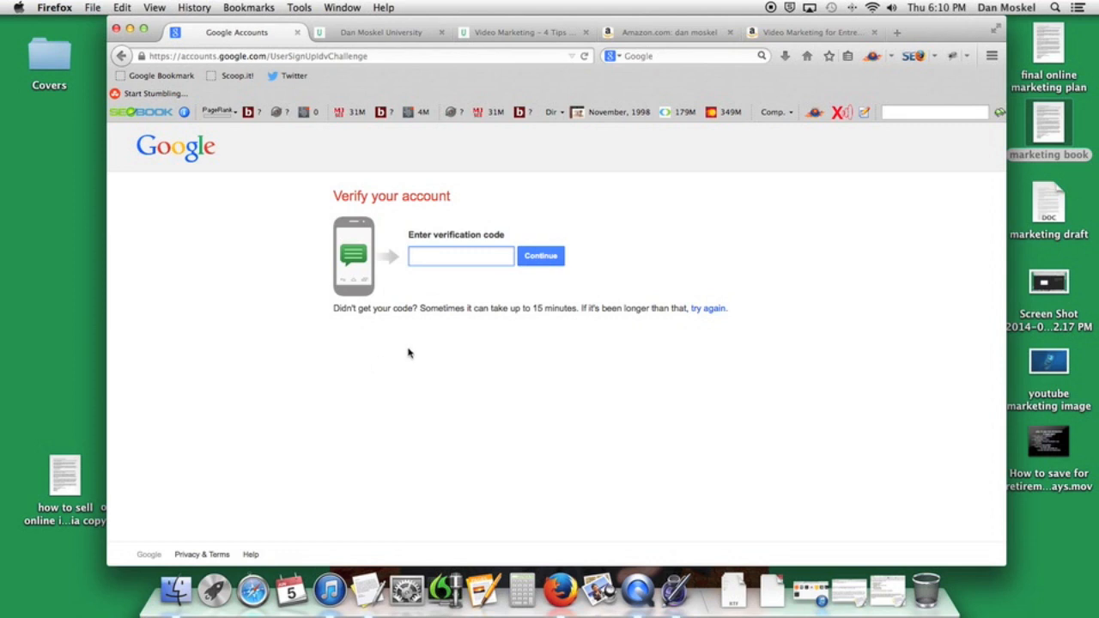
click(460, 256)
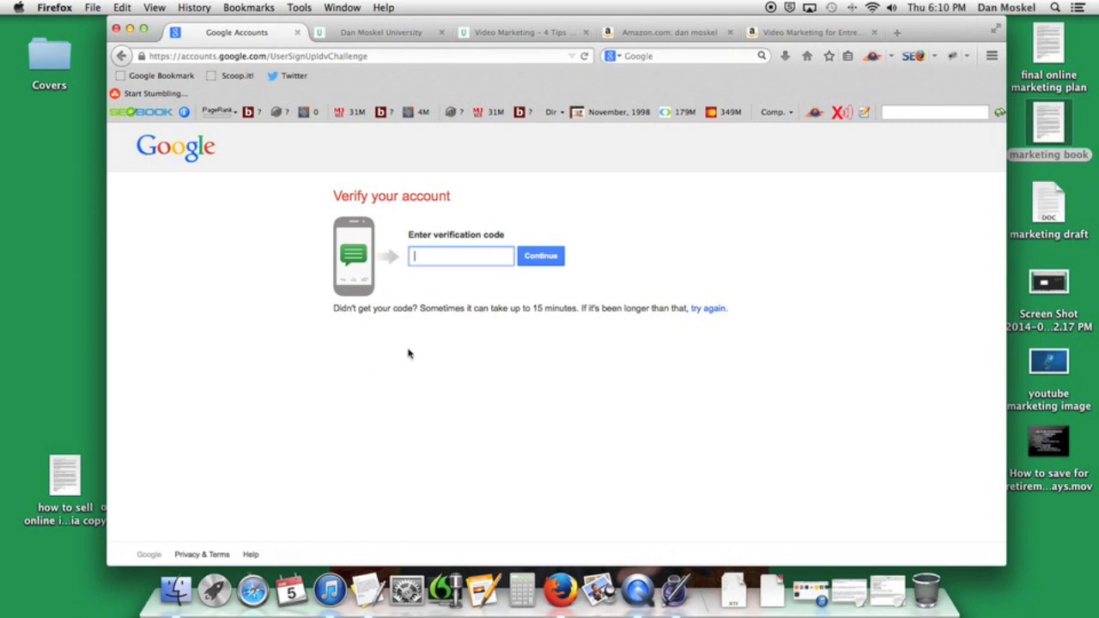
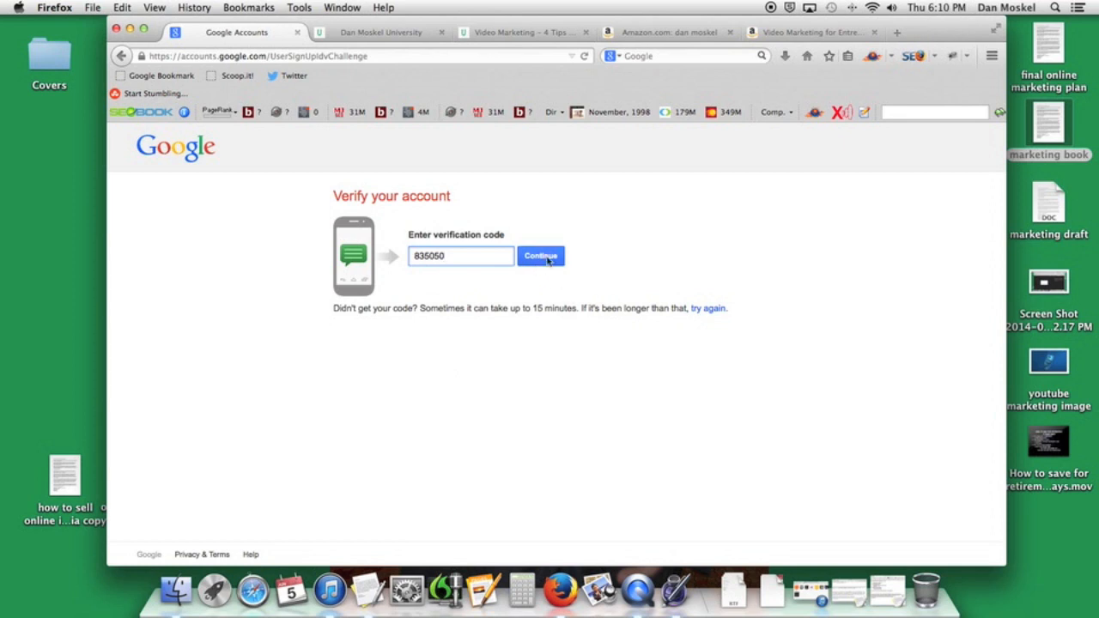
click(541, 256)
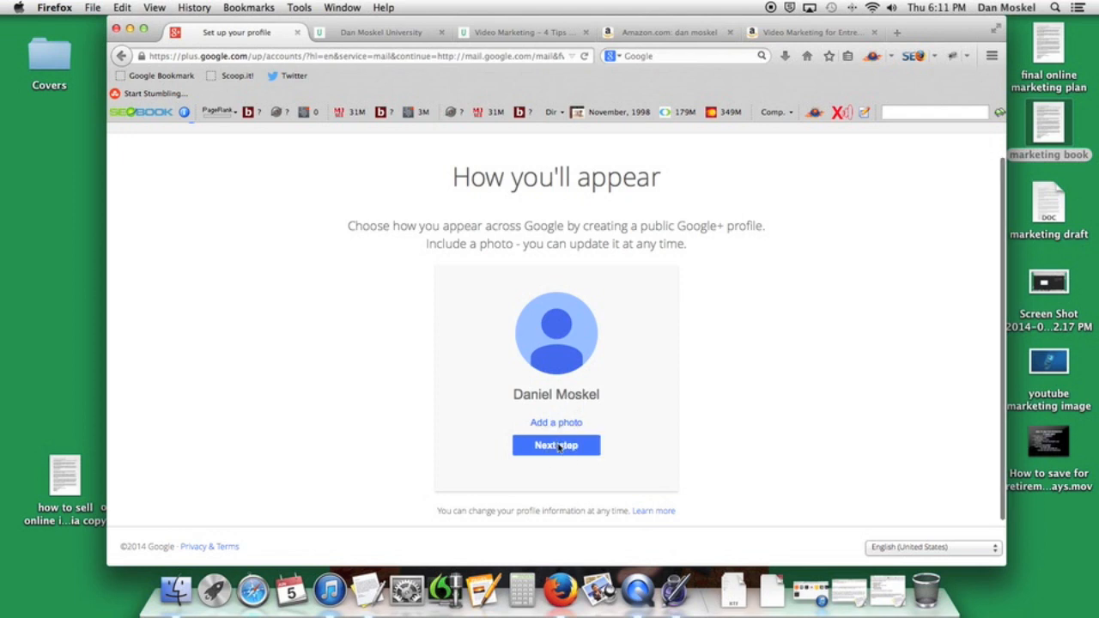
Accept the default profile and move past the profile step.
click(556, 445)
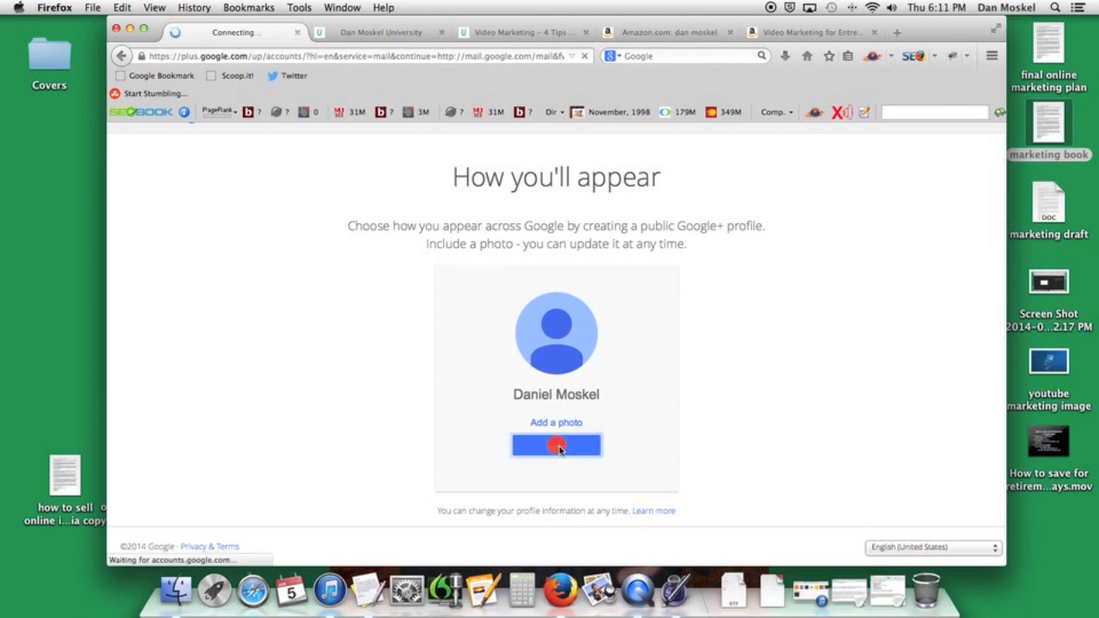
click(557, 444)
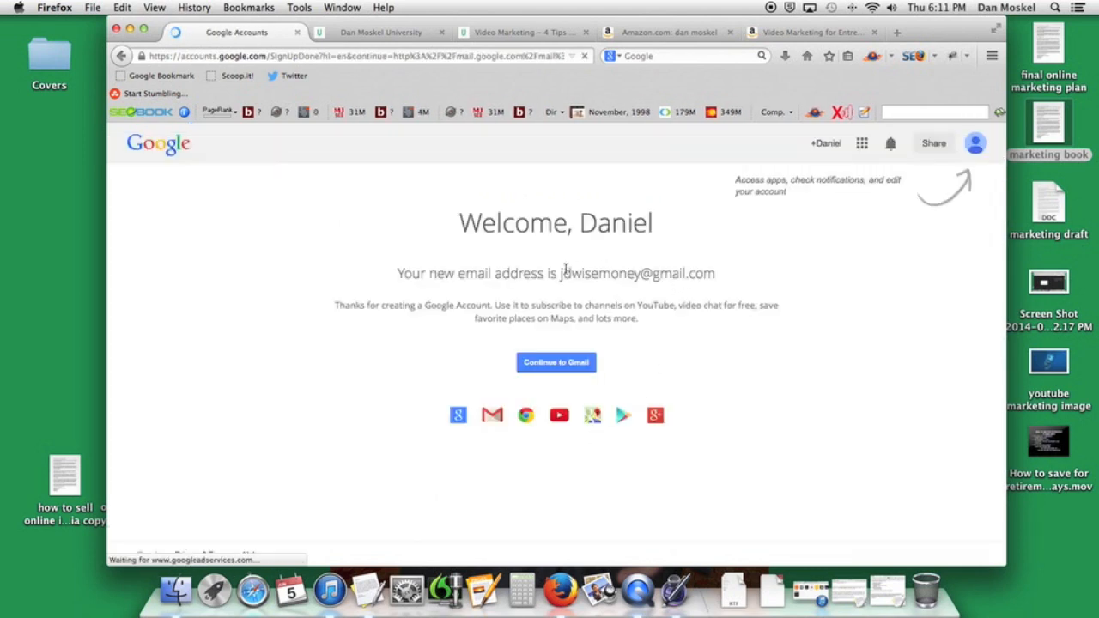
Select the new Gmail address on the welcome page and continue to Gmail.
double_click(637, 273)
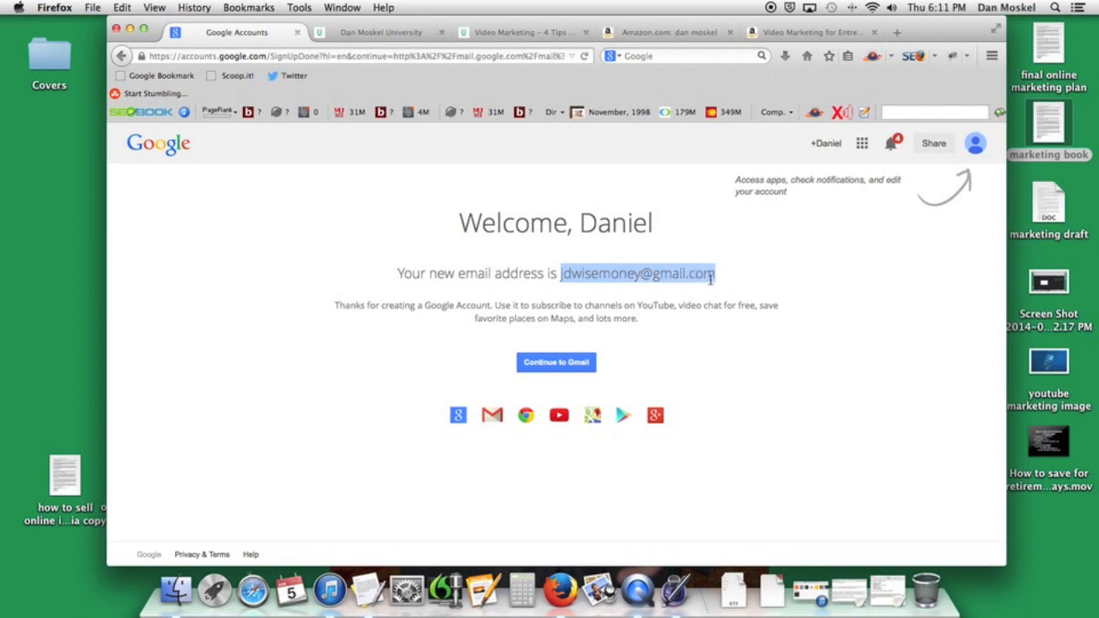
click(556, 361)
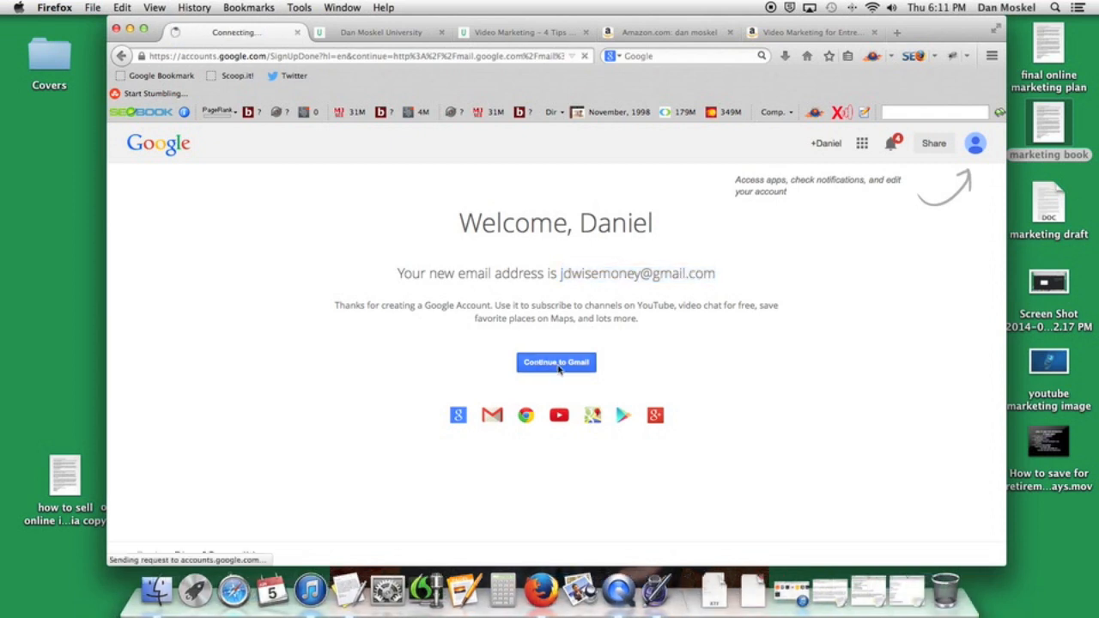
click(557, 361)
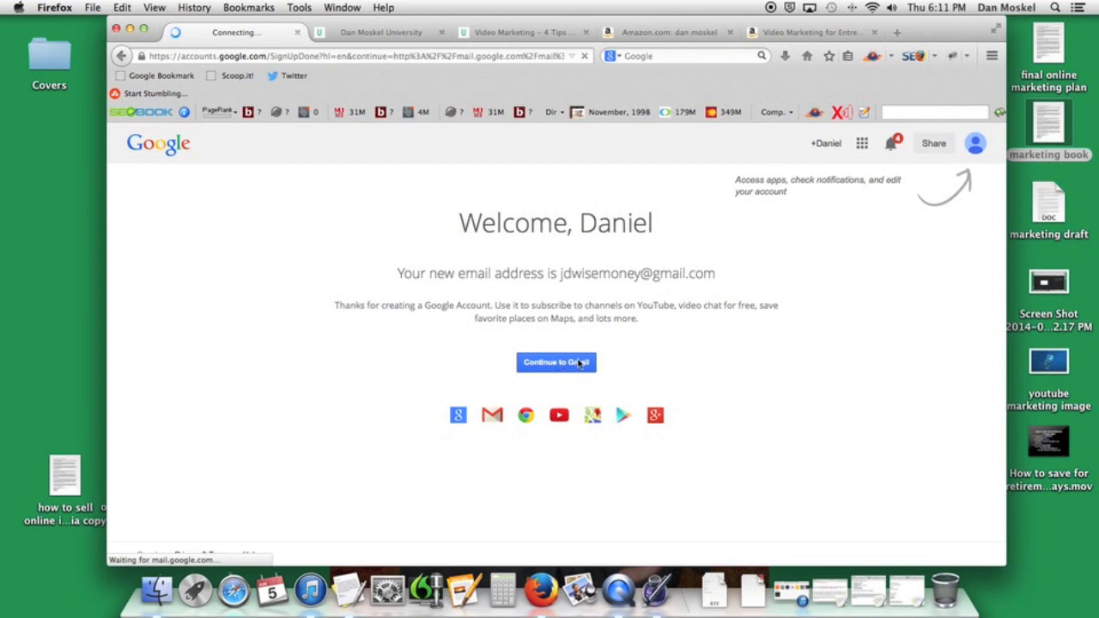
Dismiss the Gmail welcome pop-up and the tour reminder to reveal the new inbox.
click(557, 361)
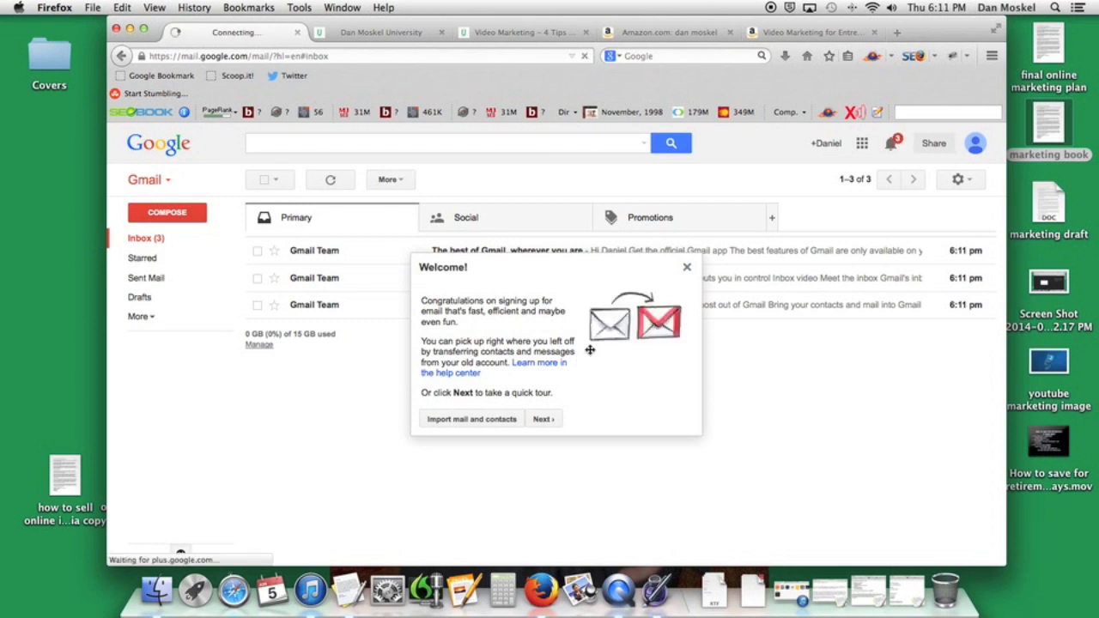
mouse_move(687, 268)
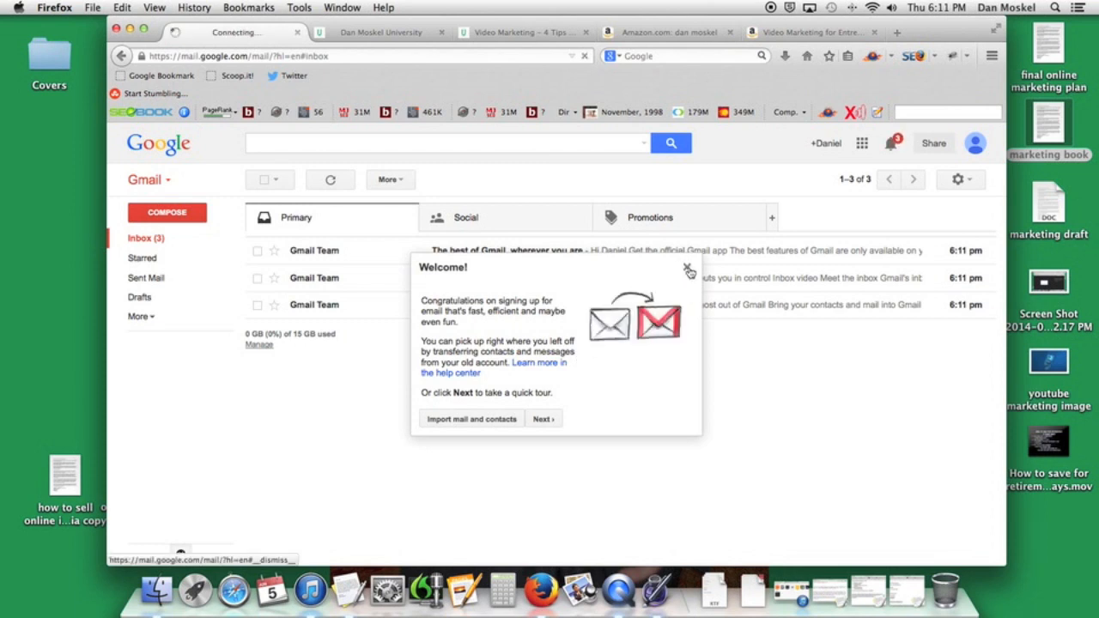
click(687, 268)
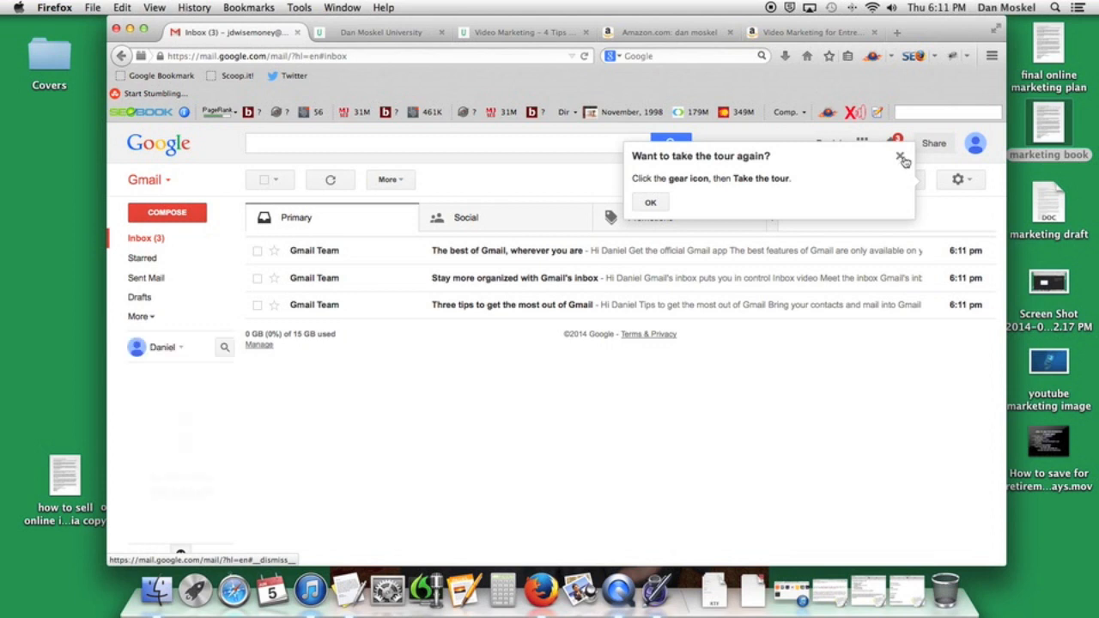
click(903, 158)
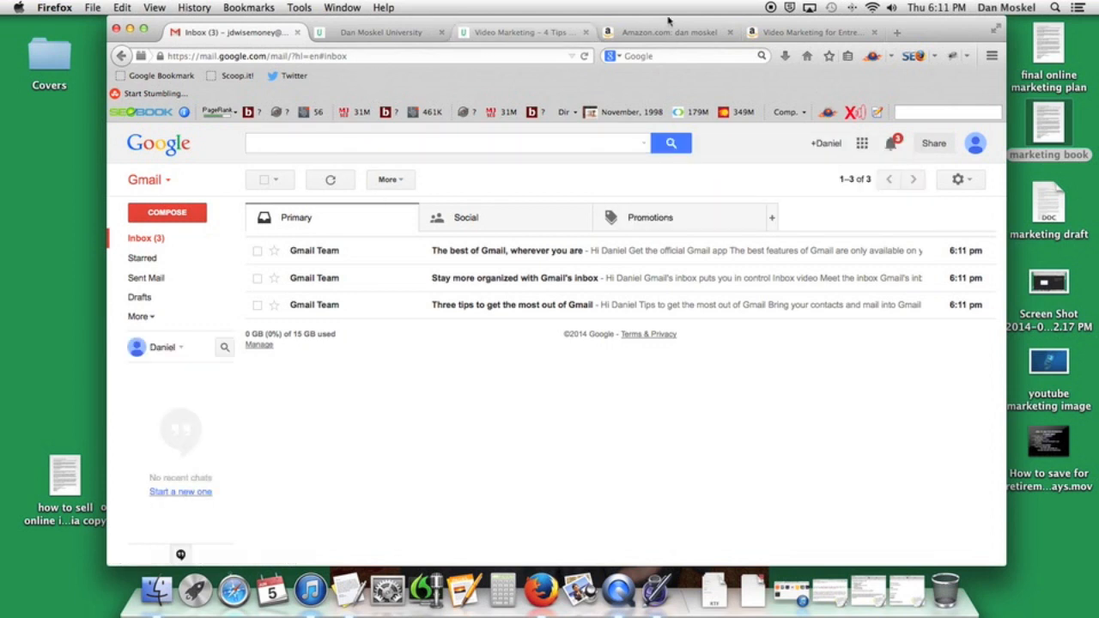
click(896, 31)
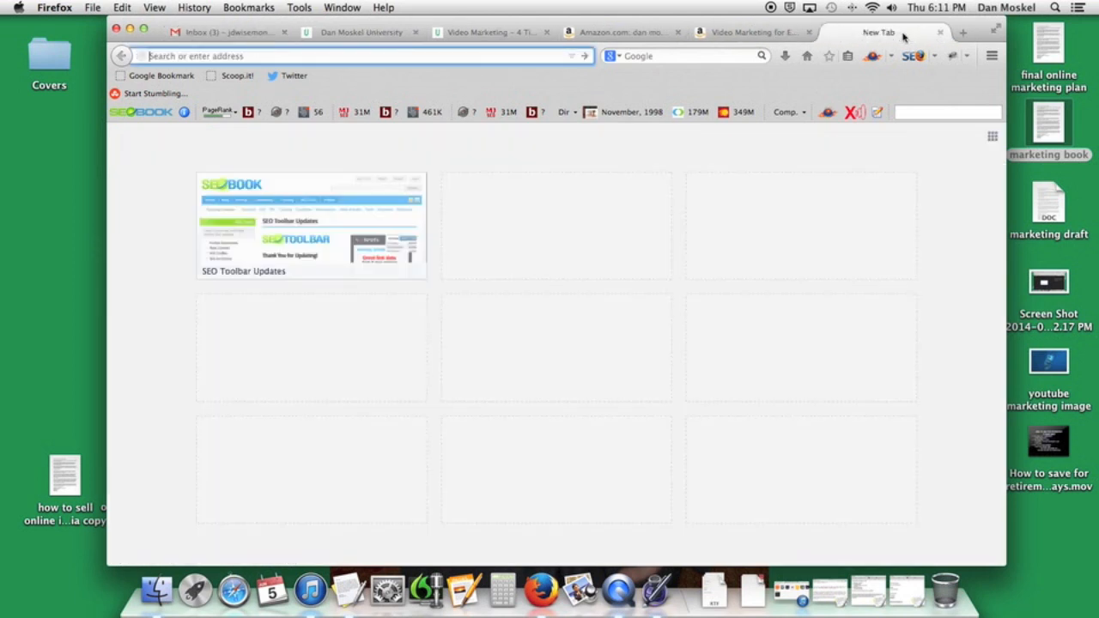
text(www.youtube.com)
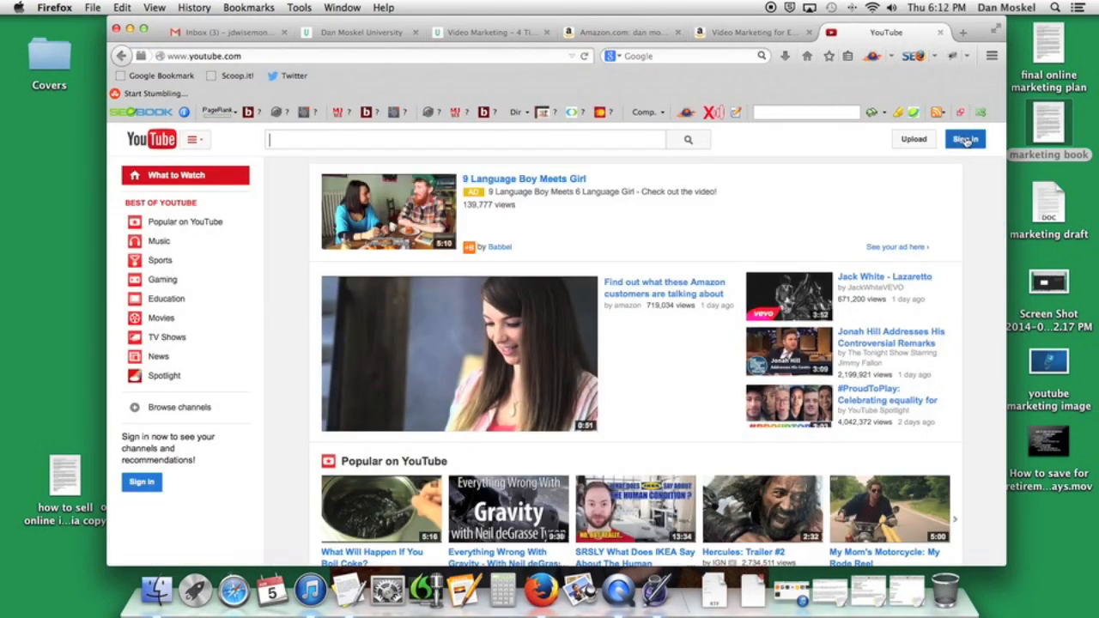
click(966, 137)
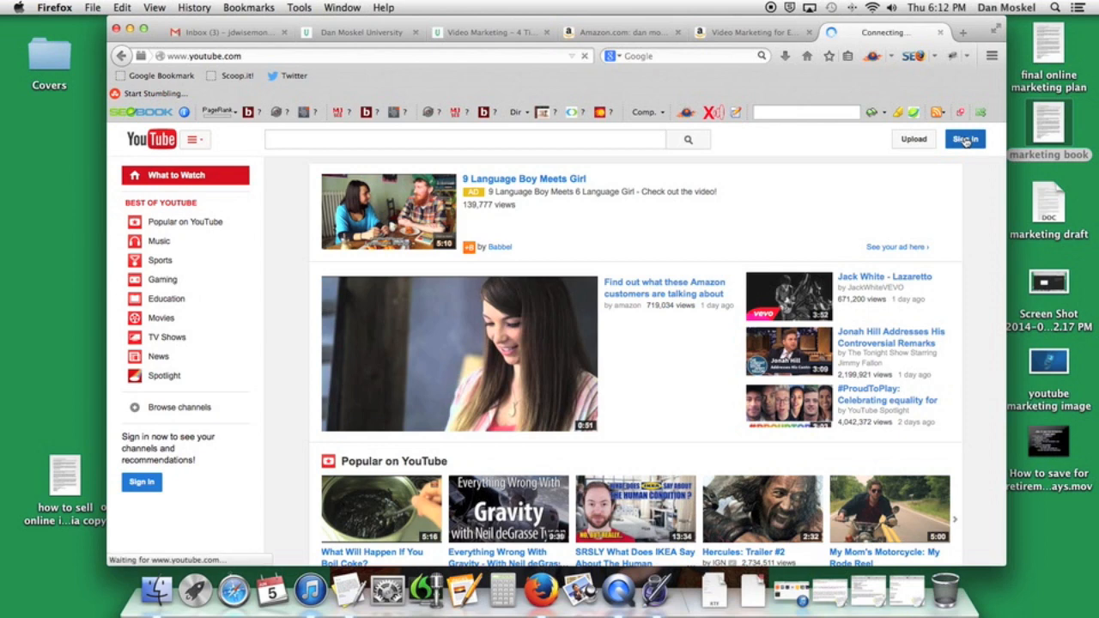
click(965, 138)
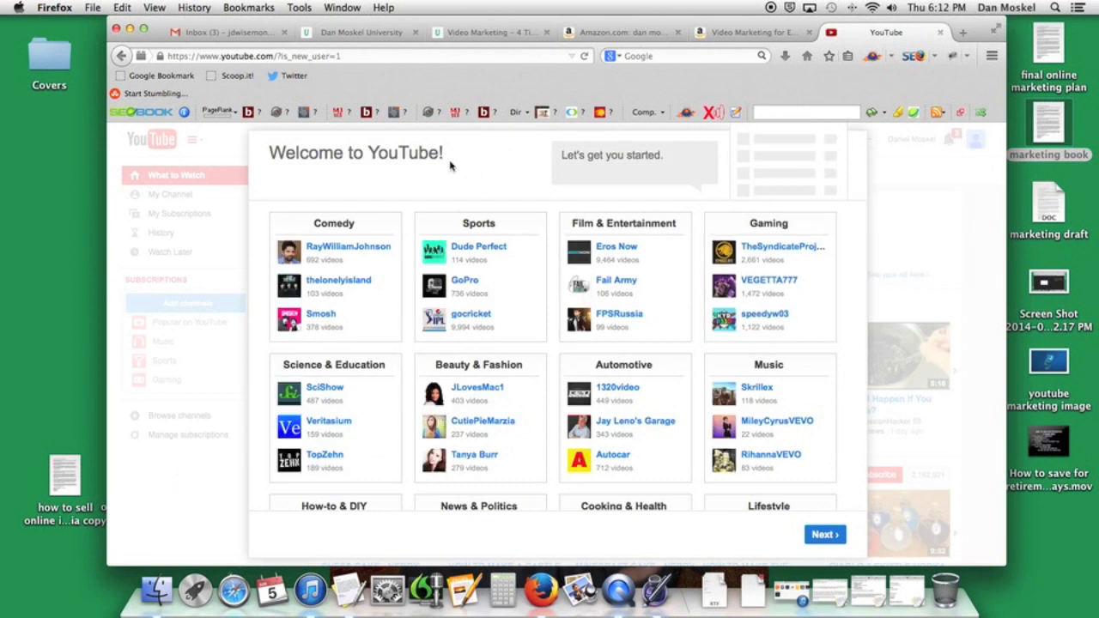
mouse_move(952, 155)
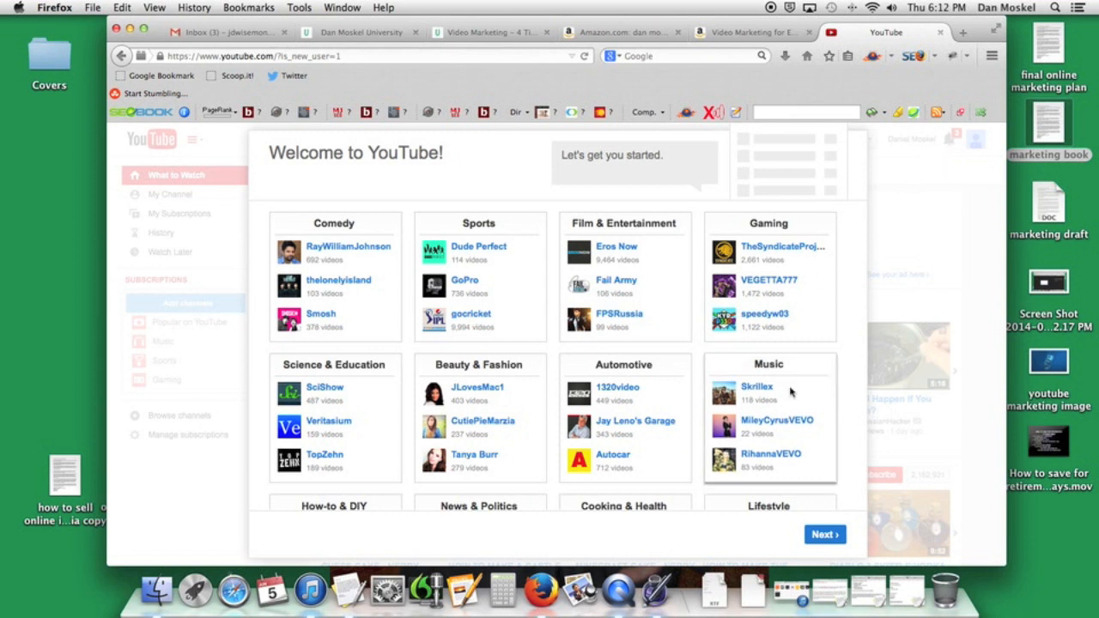
Save the channel suggestions step to reach the What to Watch home feed.
scroll(down, 3)
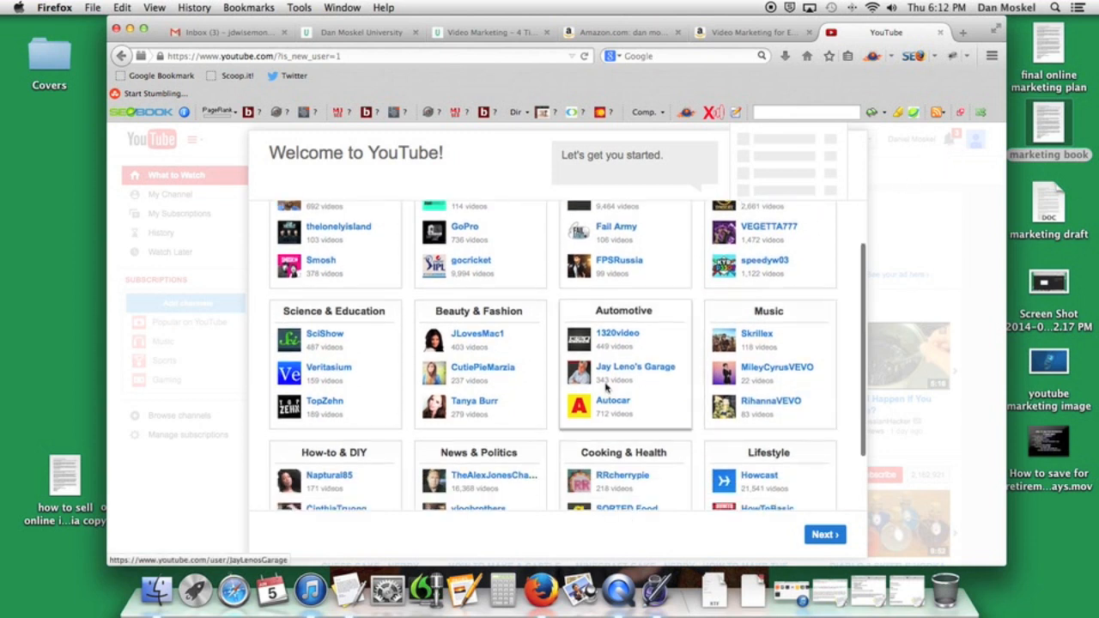
scroll(down, 3)
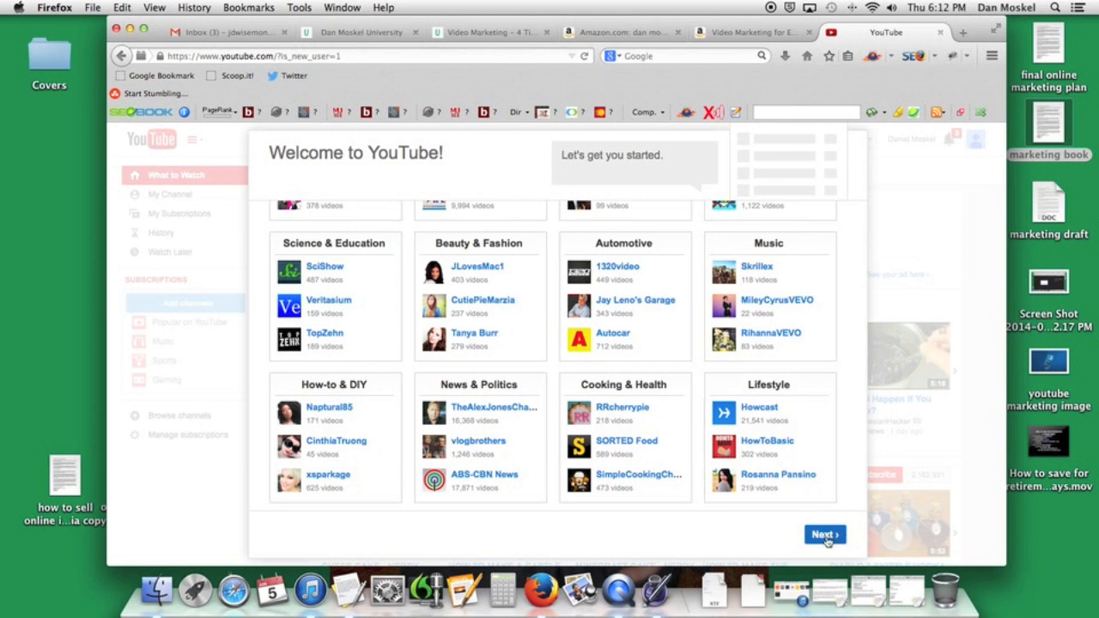
click(824, 534)
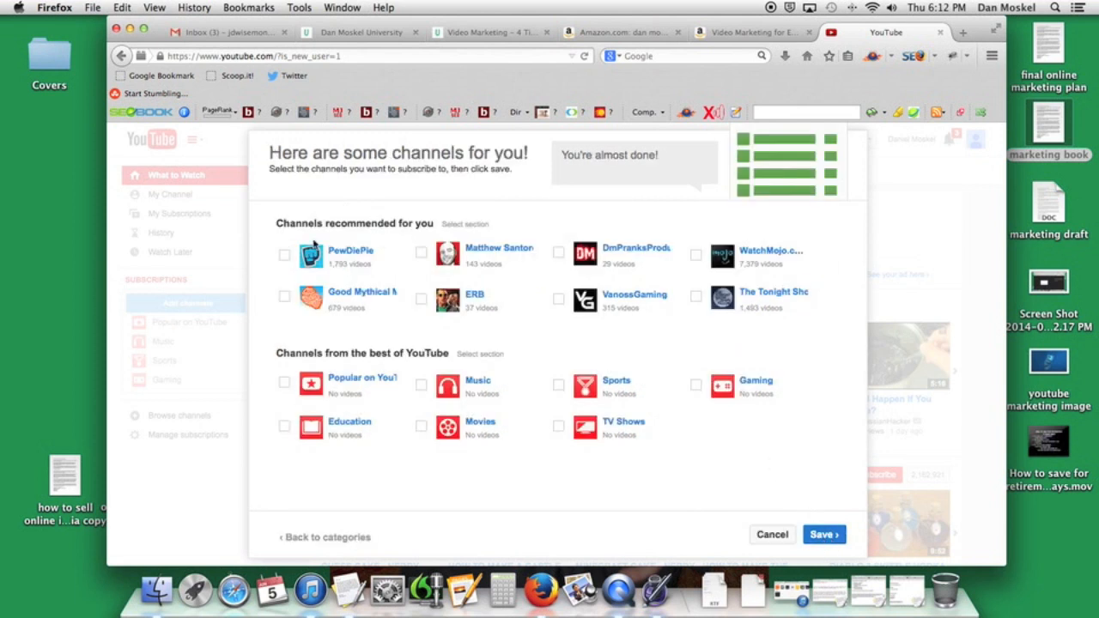
mouse_move(546, 316)
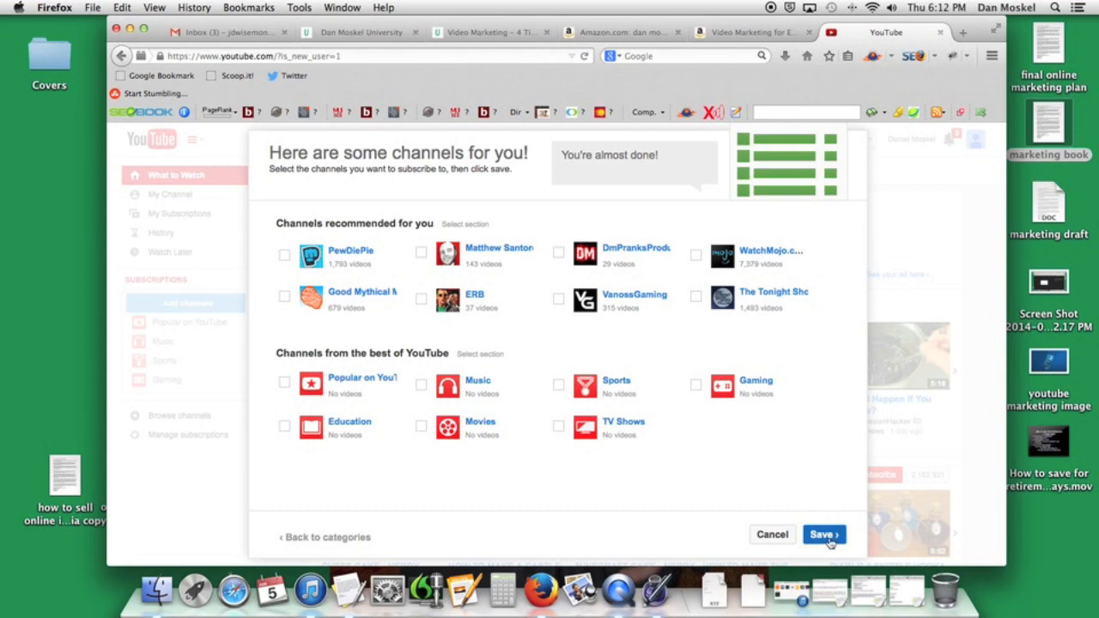
click(821, 534)
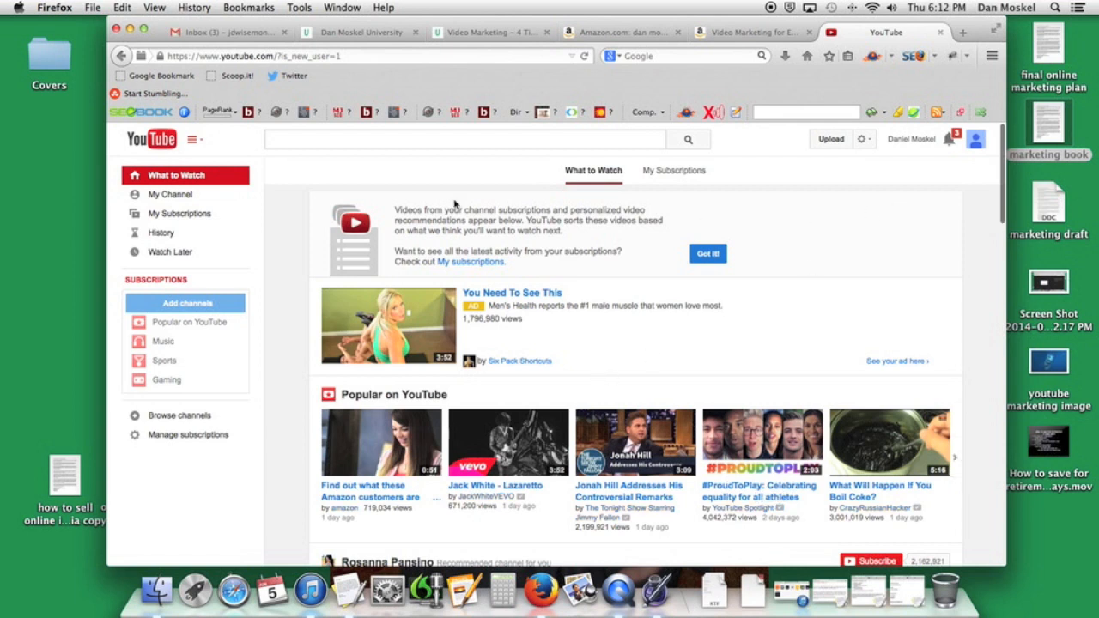
Go to My Channel to bring up the 'Use YouTube as...' identity prompt.
click(170, 194)
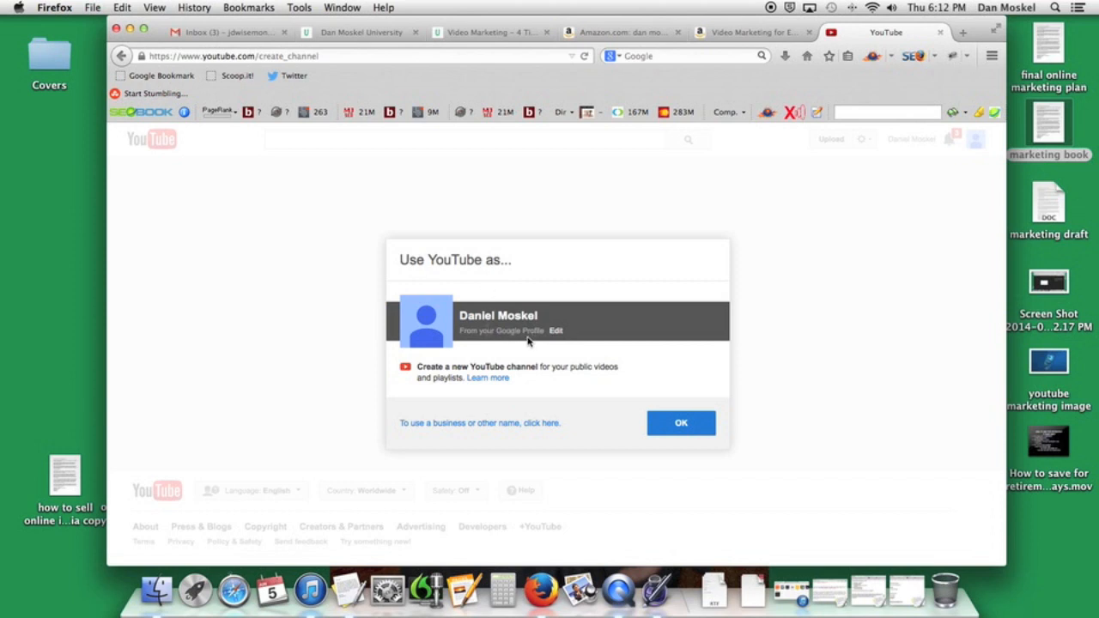
mouse_move(505, 369)
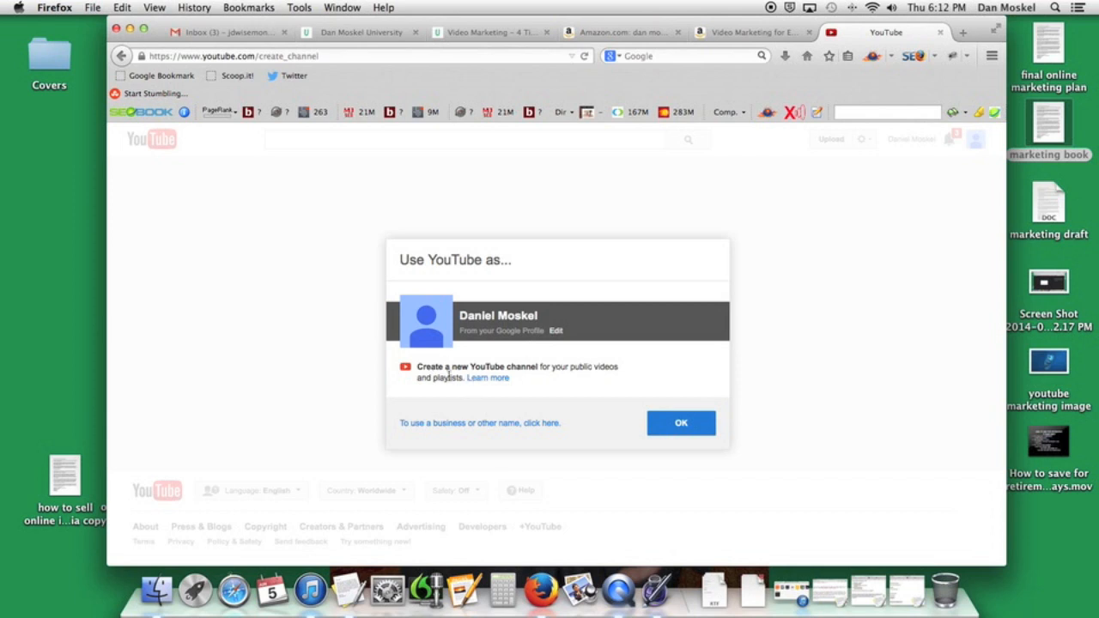
mouse_move(501, 426)
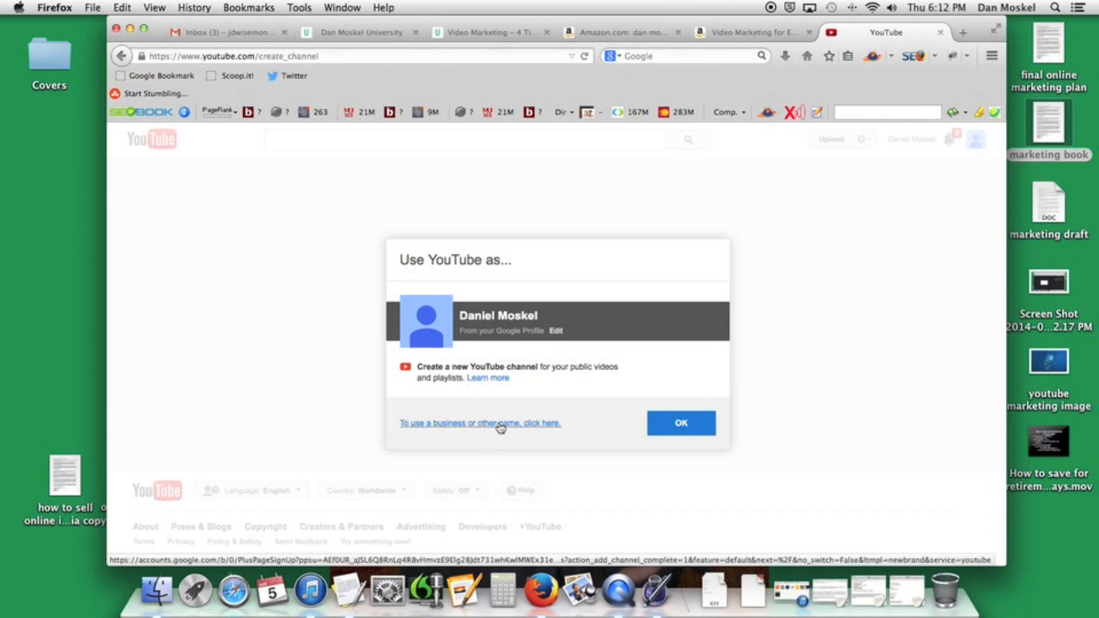
Choose a business name and enter 'JDWiseMoney' as the channel name.
click(680, 422)
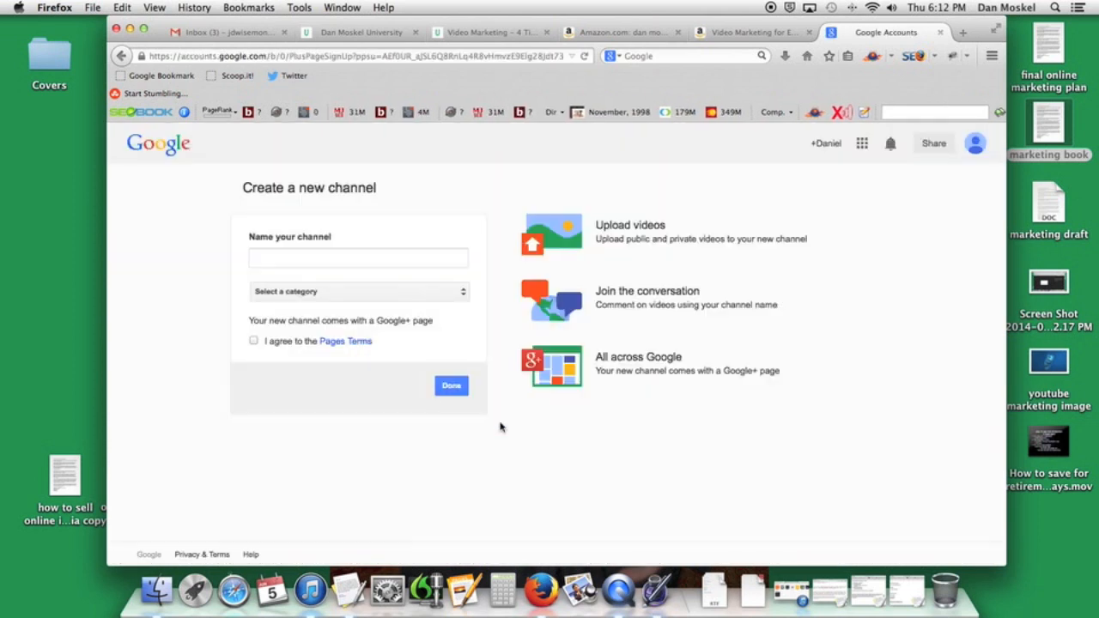
text(JDWis)
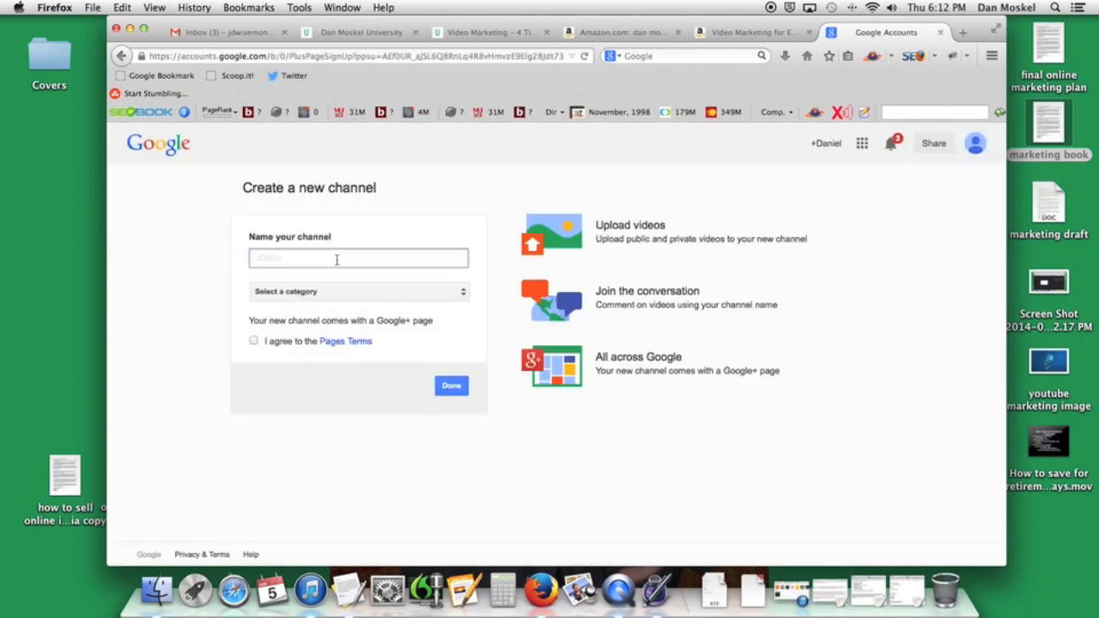
text(JDWiseMoney)
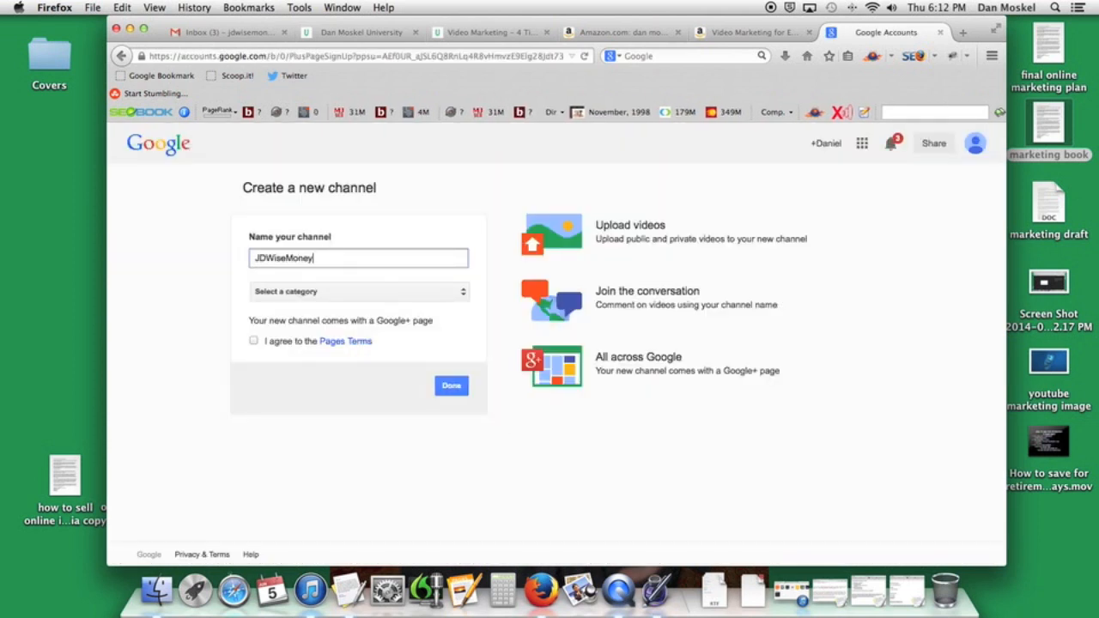
Set the Company, Institution or Organization category, agree to the Pages Terms and create the channel.
click(358, 292)
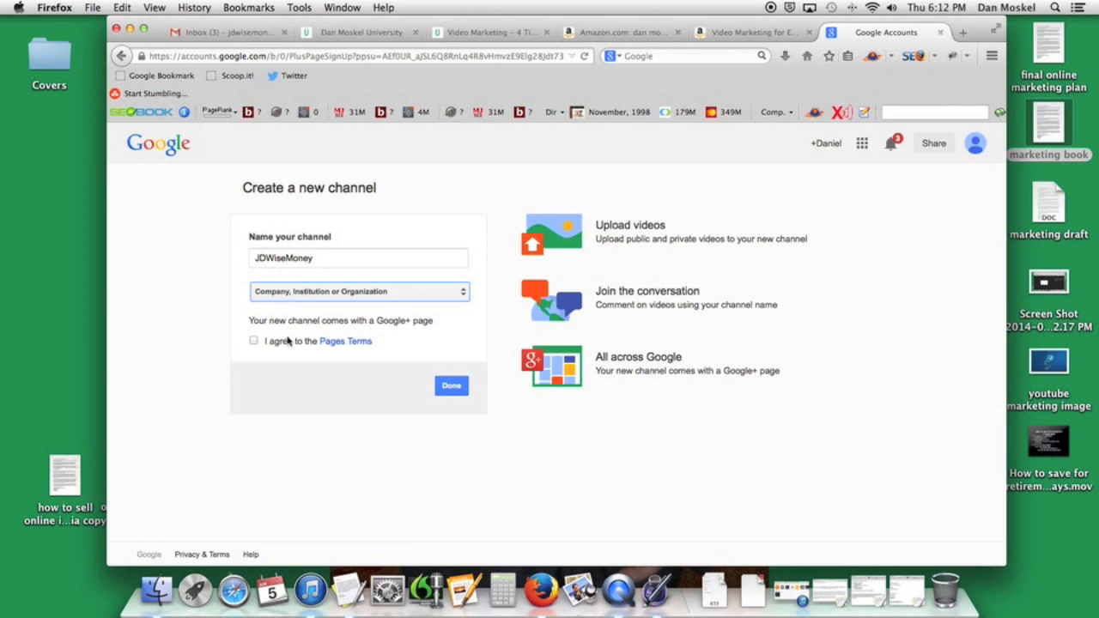
click(255, 340)
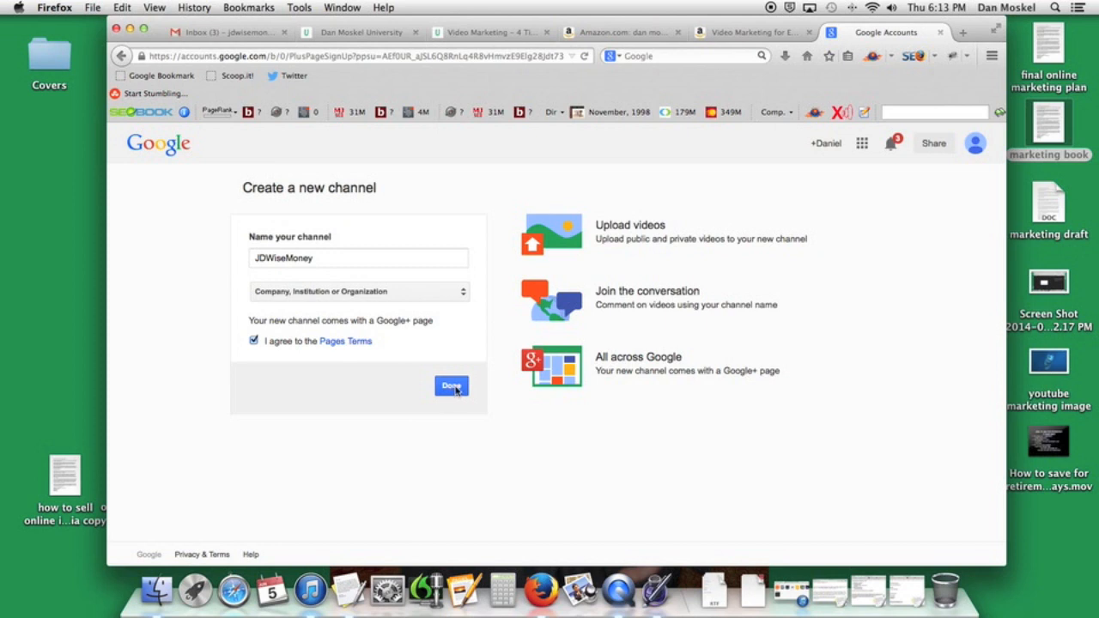
click(450, 384)
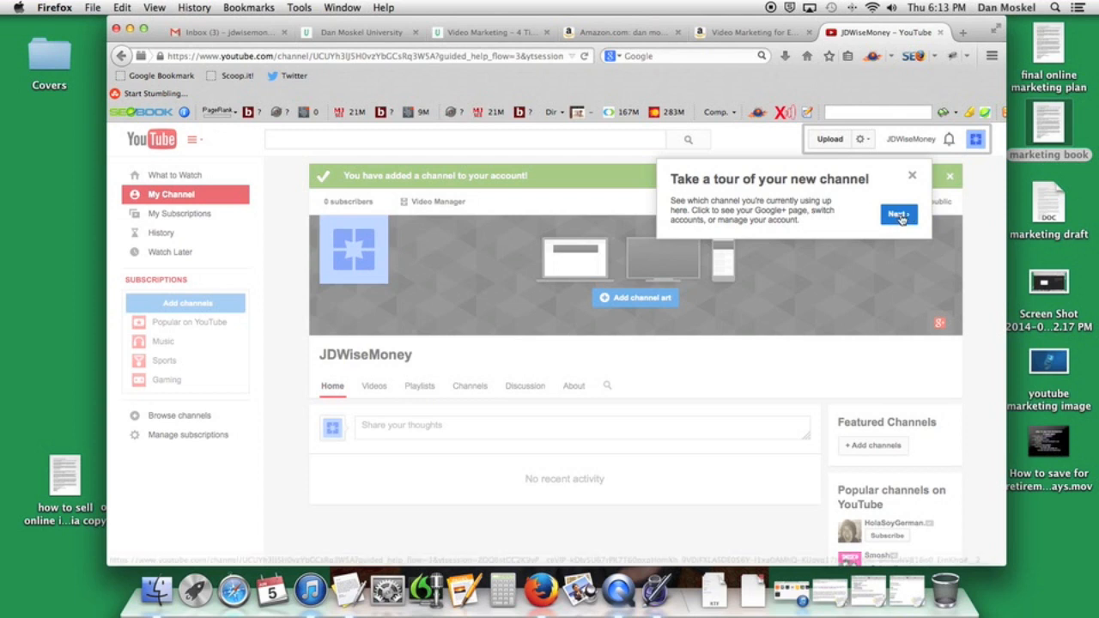
Advance the channel tour and start typing the 'Birthday for JDWiseMoney' post in the share box.
click(898, 213)
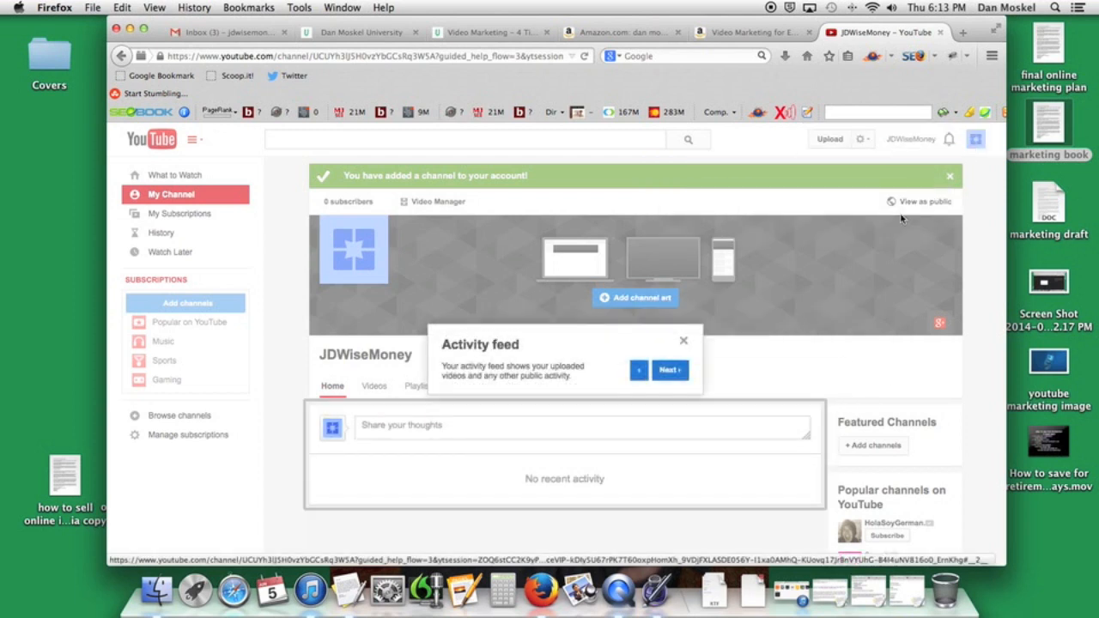
mouse_move(469, 429)
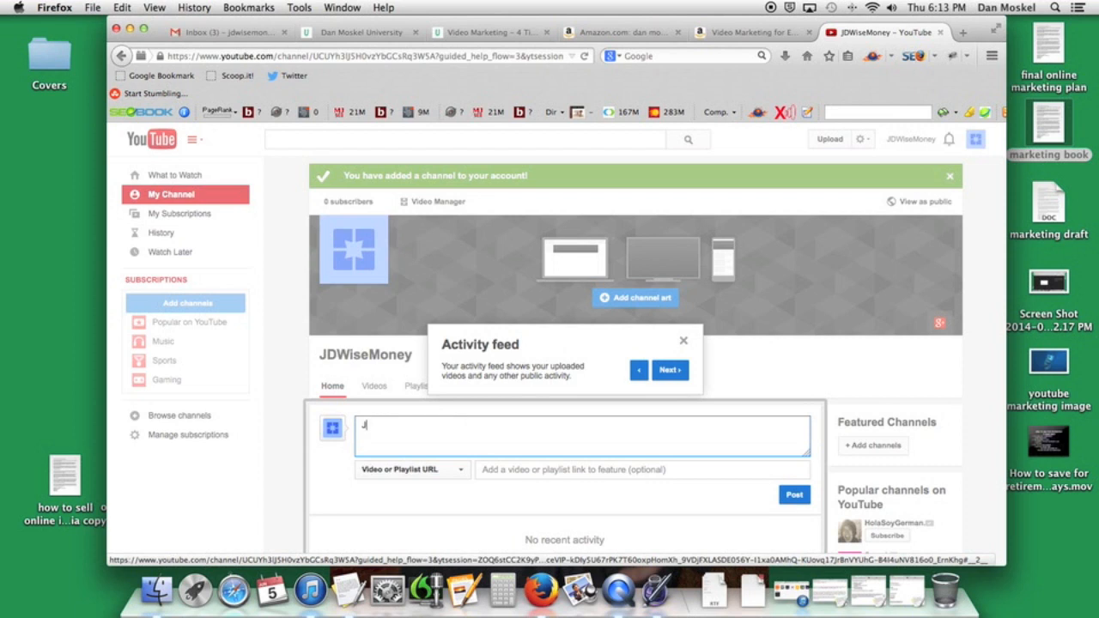
text(Birthday for JDWiseMoney ...)
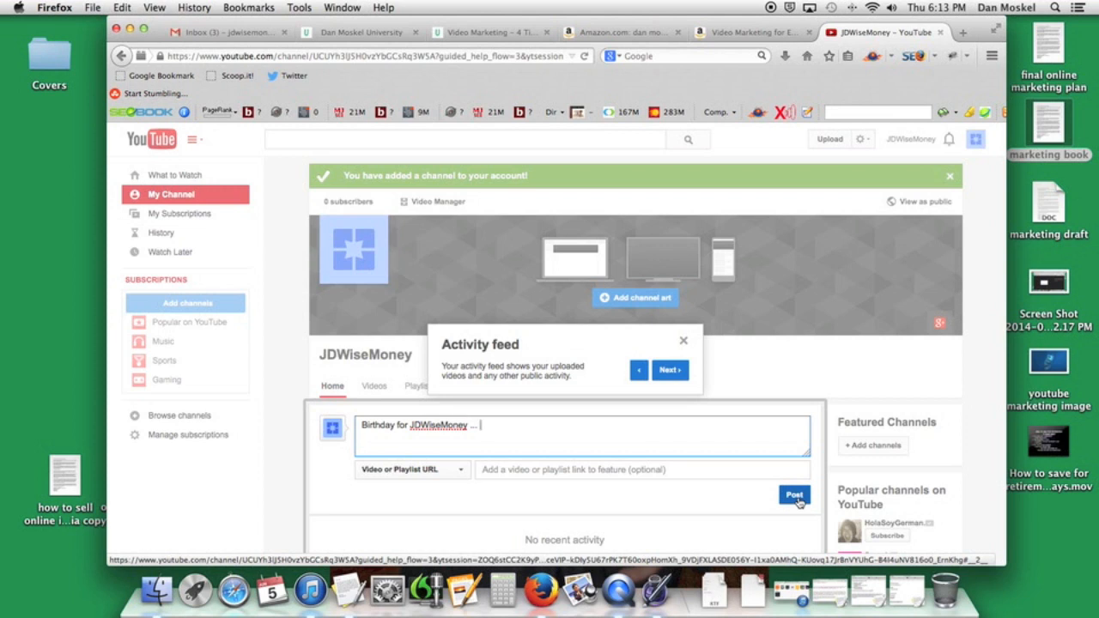
Publish the 'Birthday for JDWiseMoney' post to the channel's activity feed.
click(794, 494)
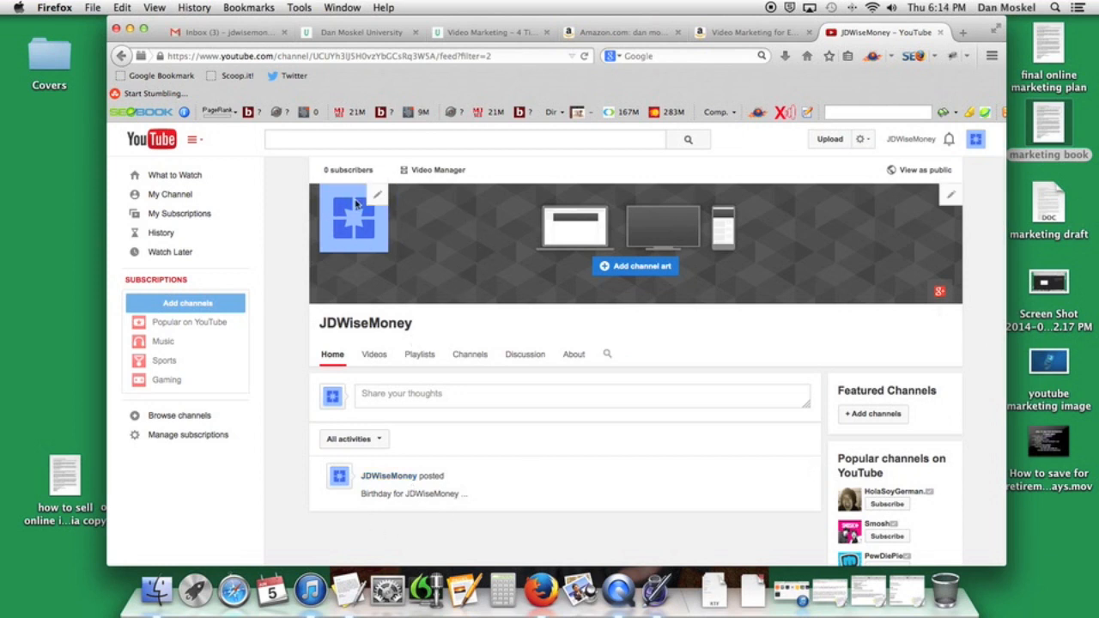
mouse_move(1045, 417)
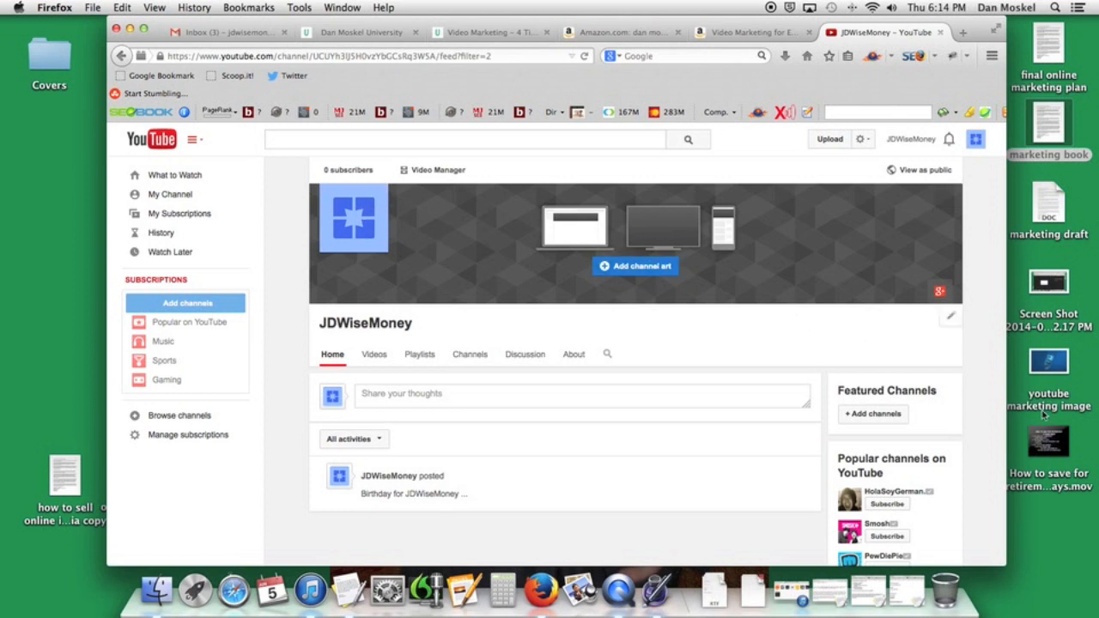
mouse_move(570, 347)
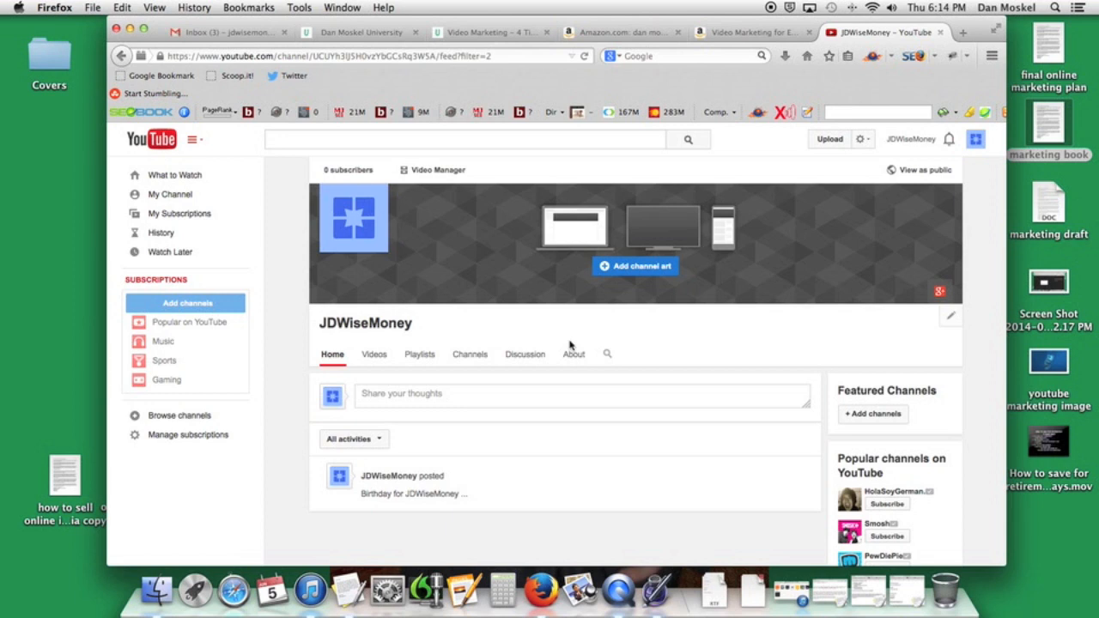
Search YouTube for 'key', then switch to the Dan Moskel University video marketing blog post.
click(464, 139)
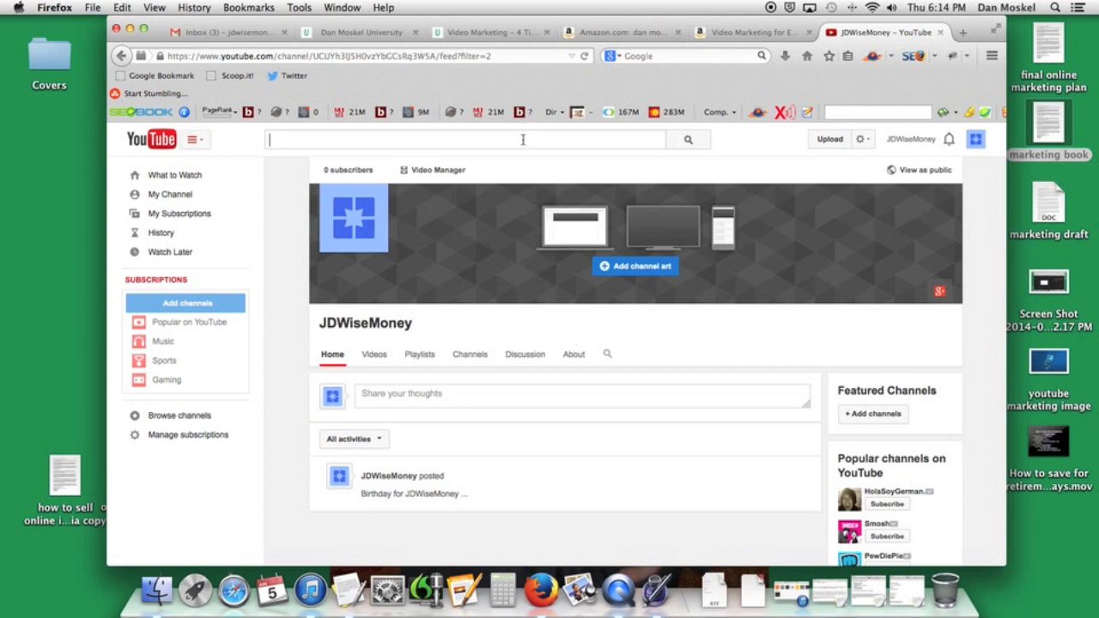
text(key)
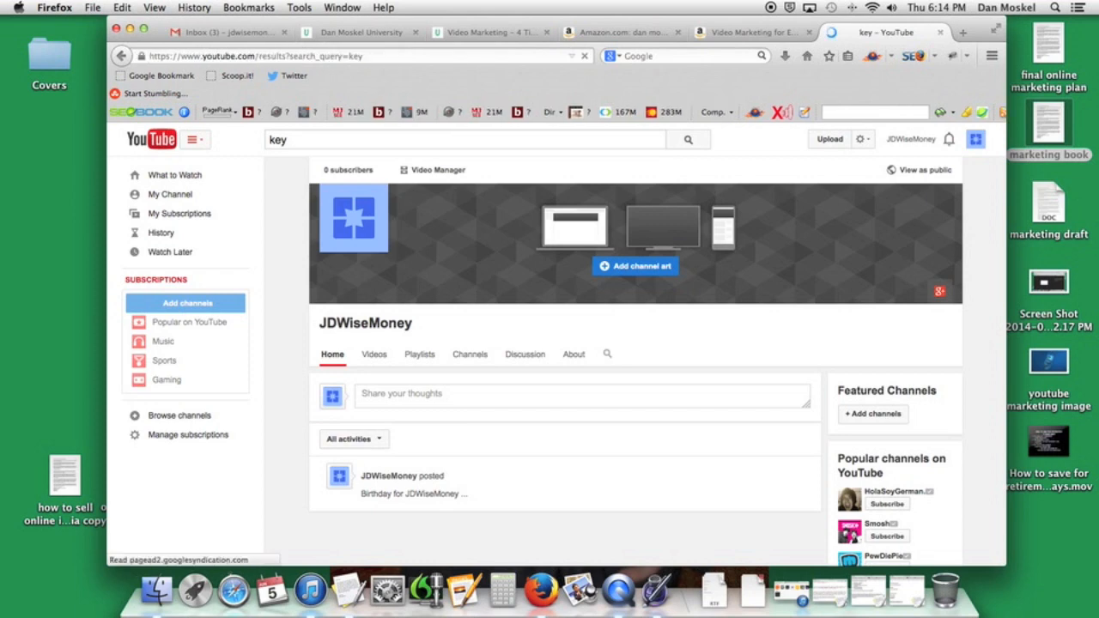
click(687, 139)
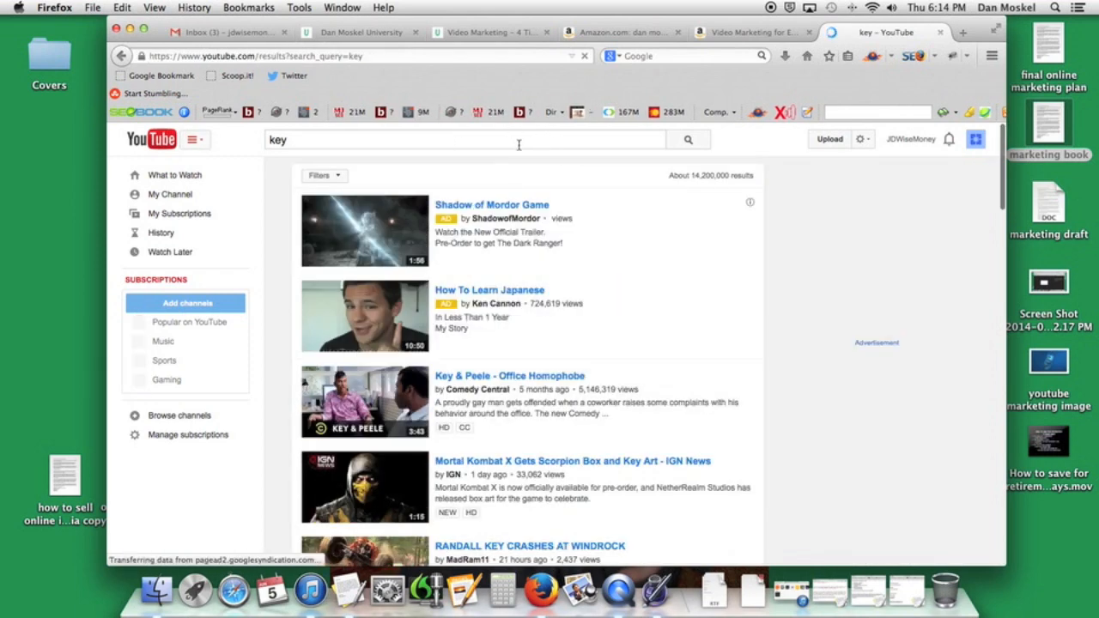
click(490, 31)
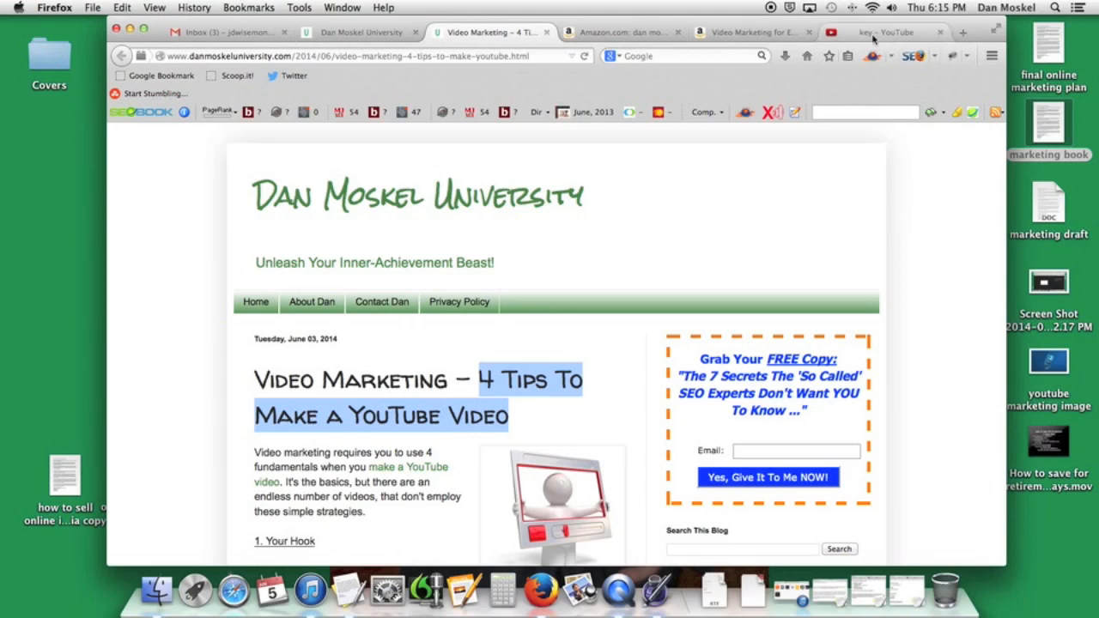
Revisit the JDWiseMoney channel page and the blog, then show the 'dan moskel' books on Amazon.
click(884, 31)
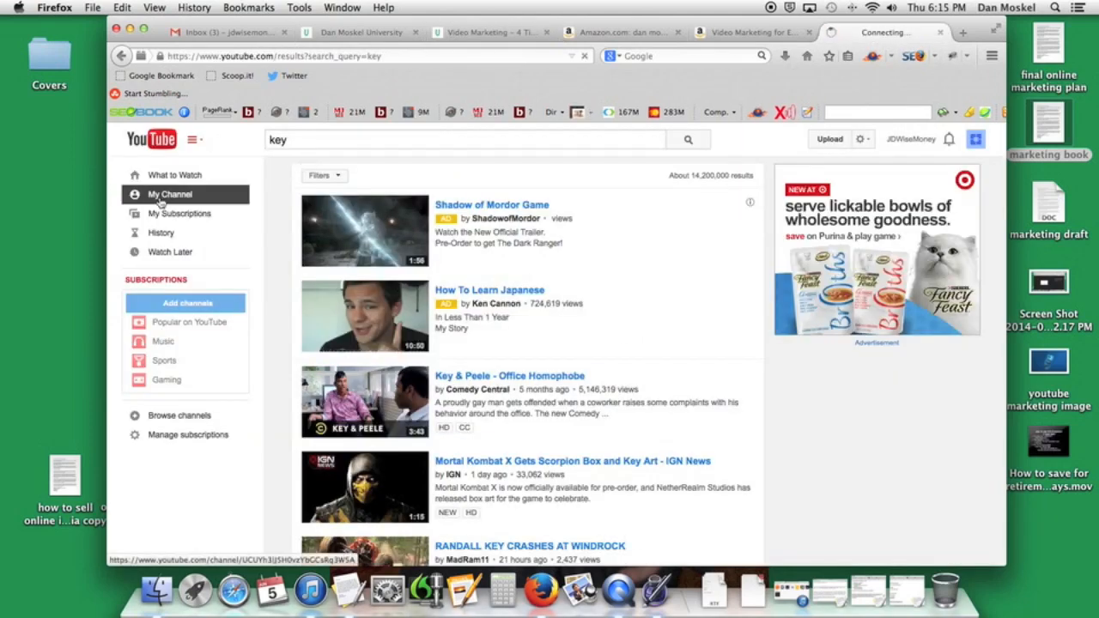
click(172, 194)
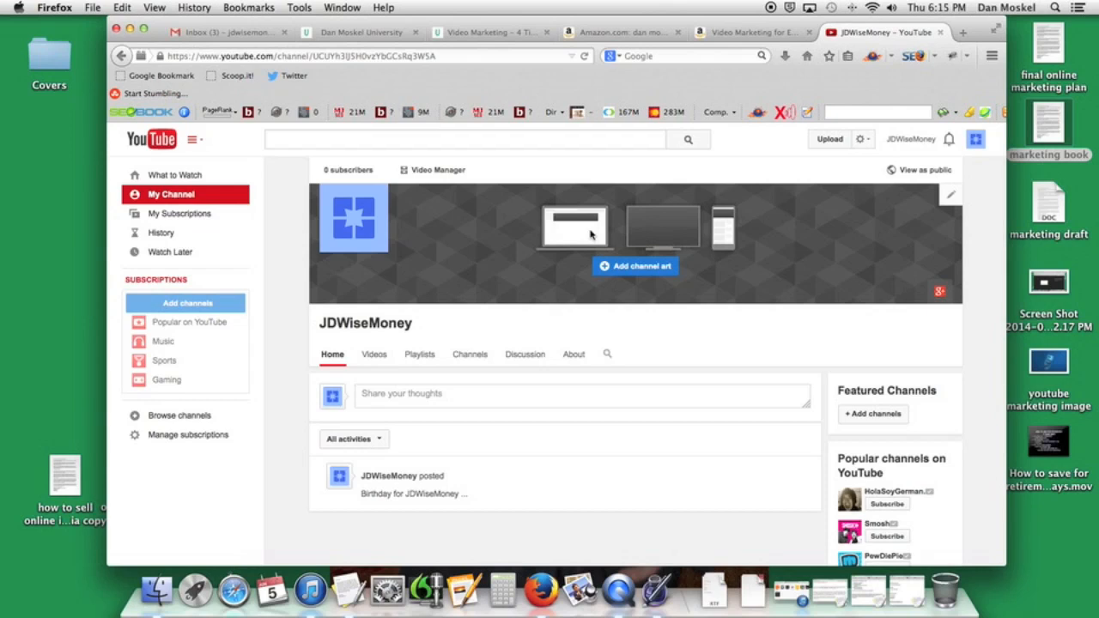
click(491, 31)
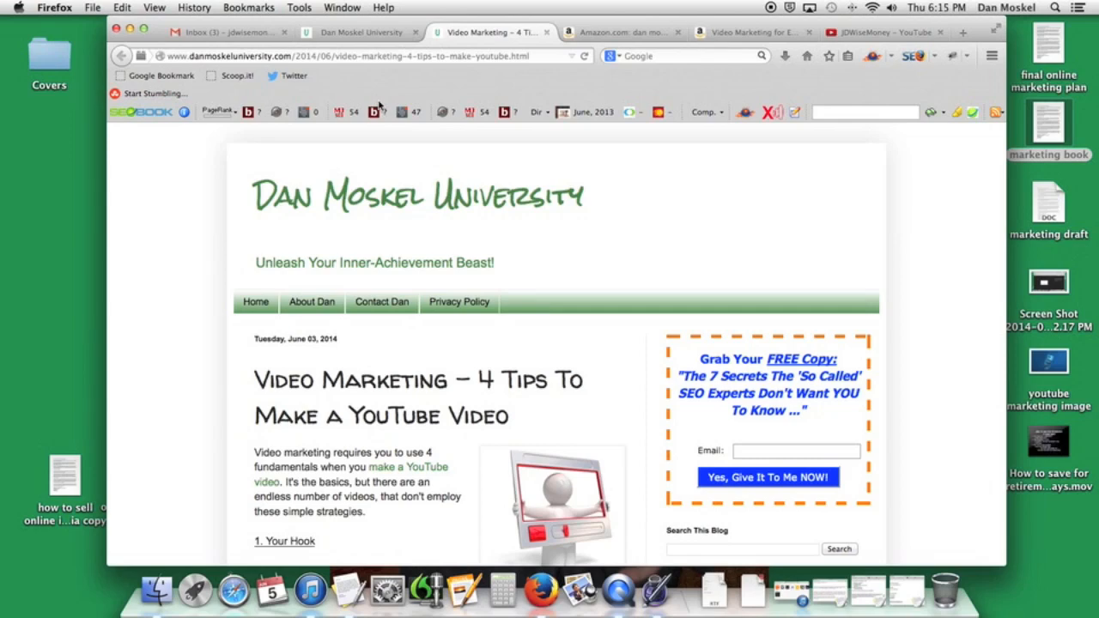
mouse_move(502, 82)
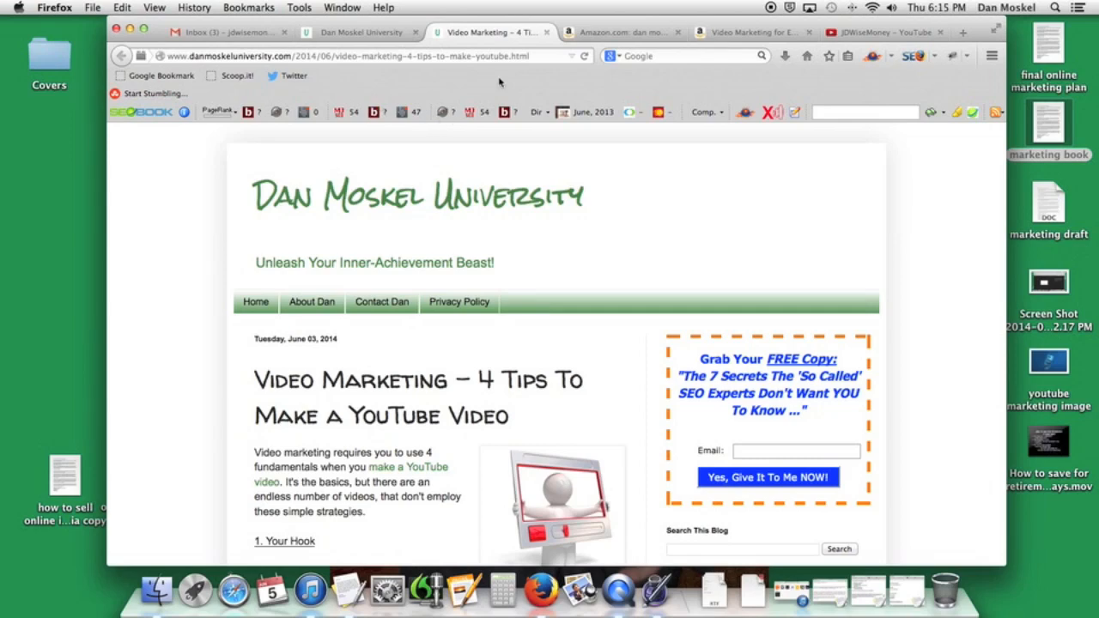
click(622, 31)
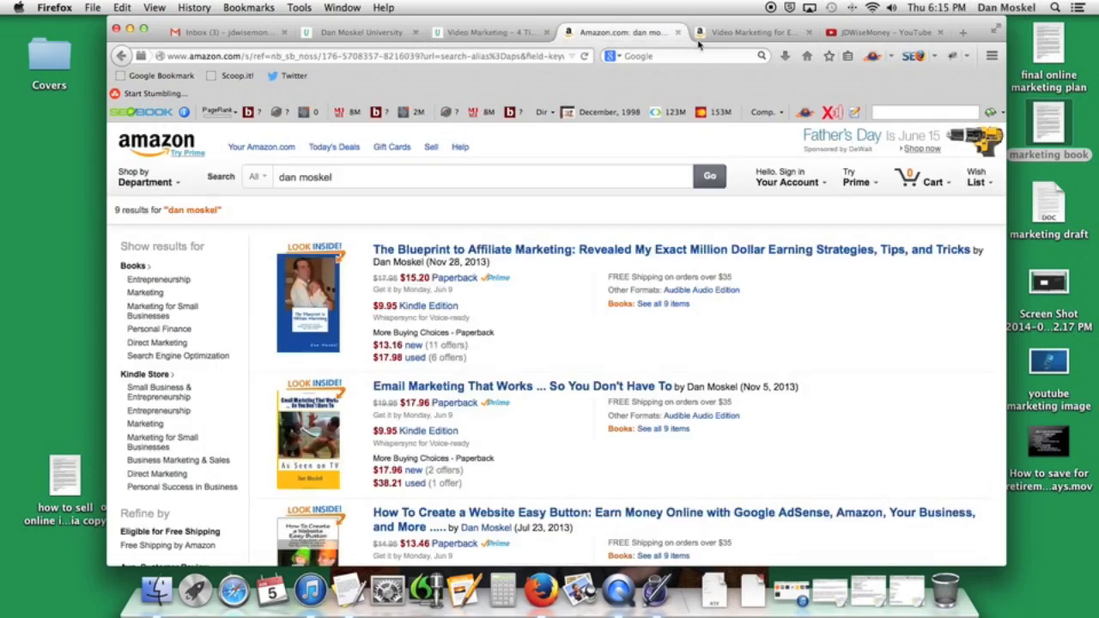